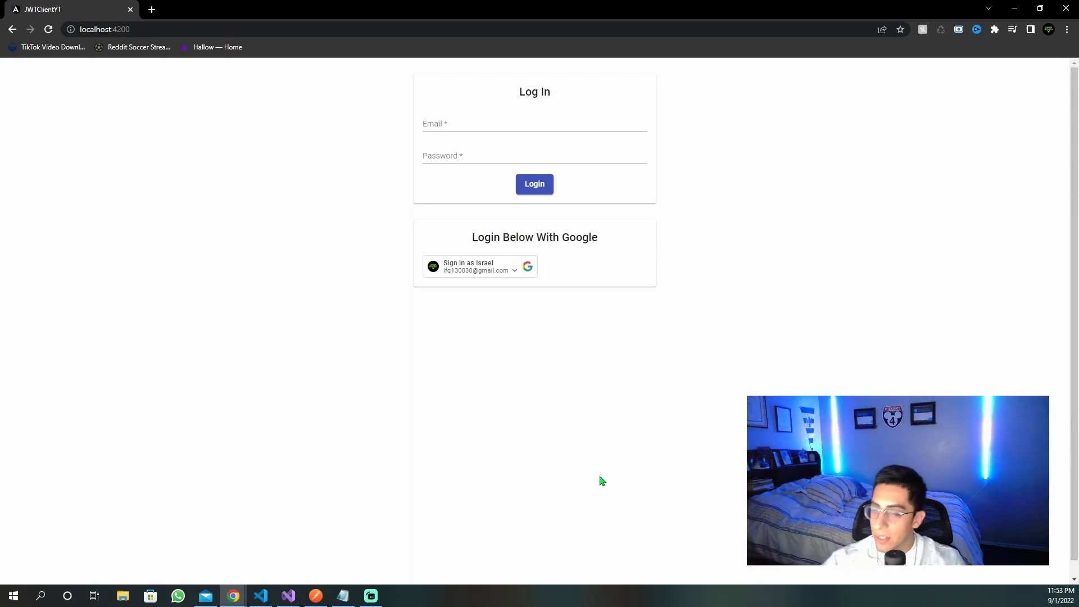
{"action": "mouse_move", "coordinate": [416, 253]}
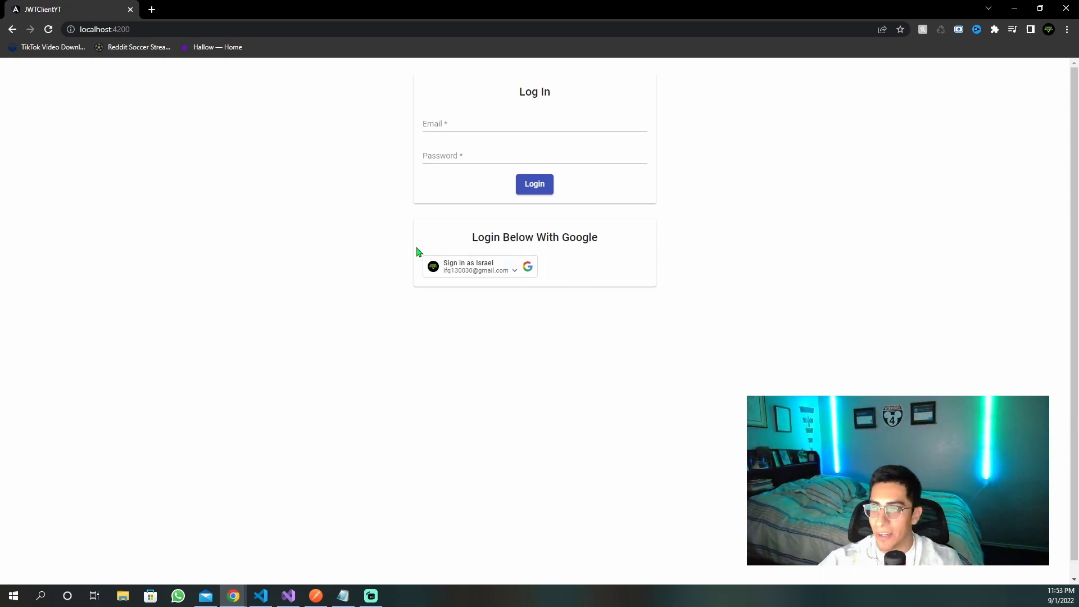
{"action": "mouse_move", "coordinate": [569, 399]}
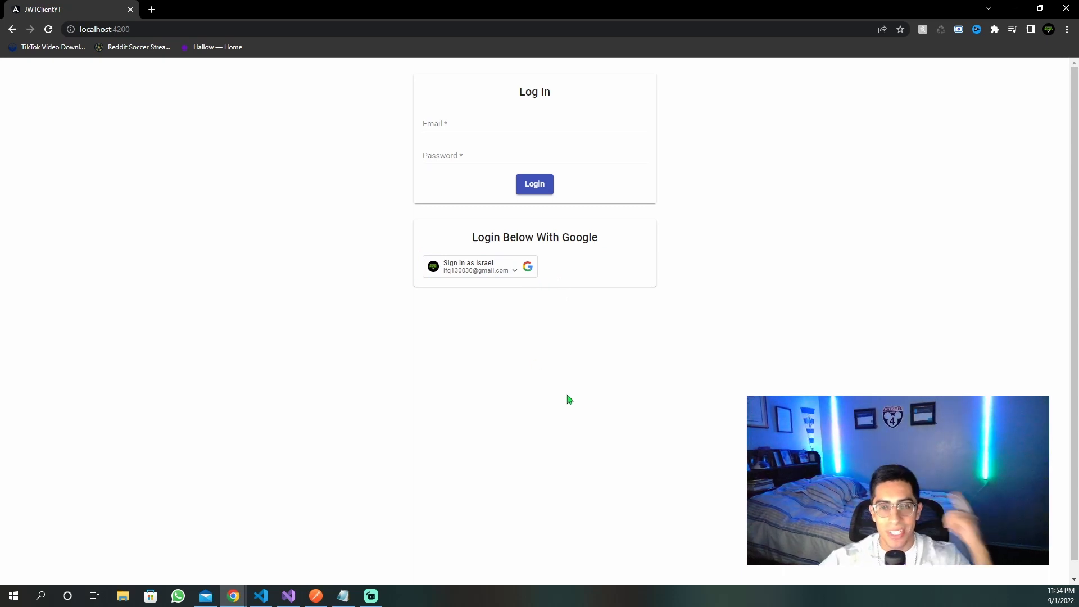
{"action": "mouse_move", "coordinate": [579, 263]}
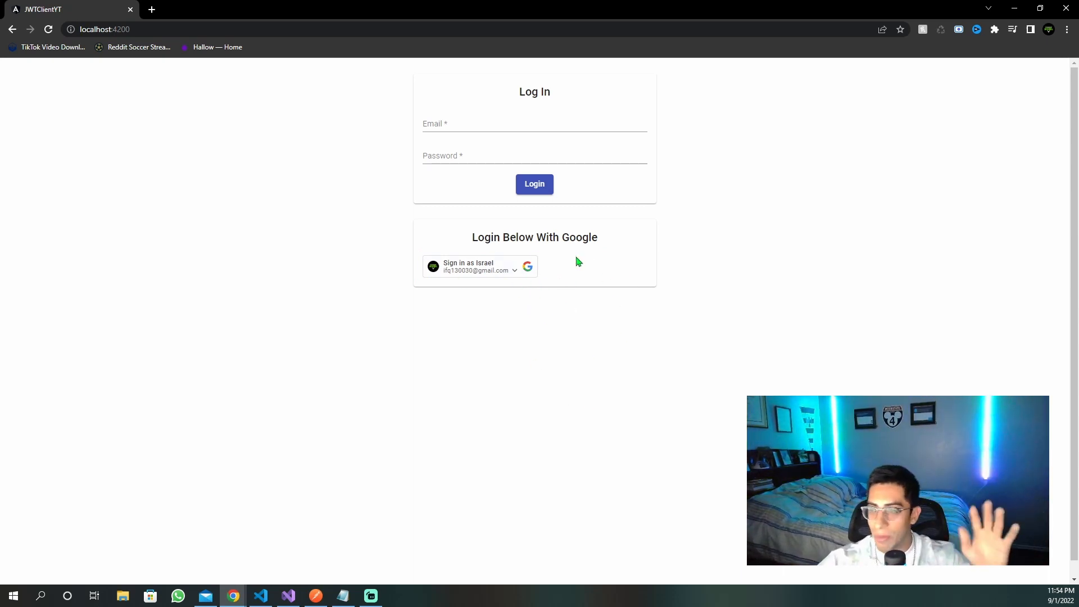
{"action": "mouse_move", "coordinate": [697, 217]}
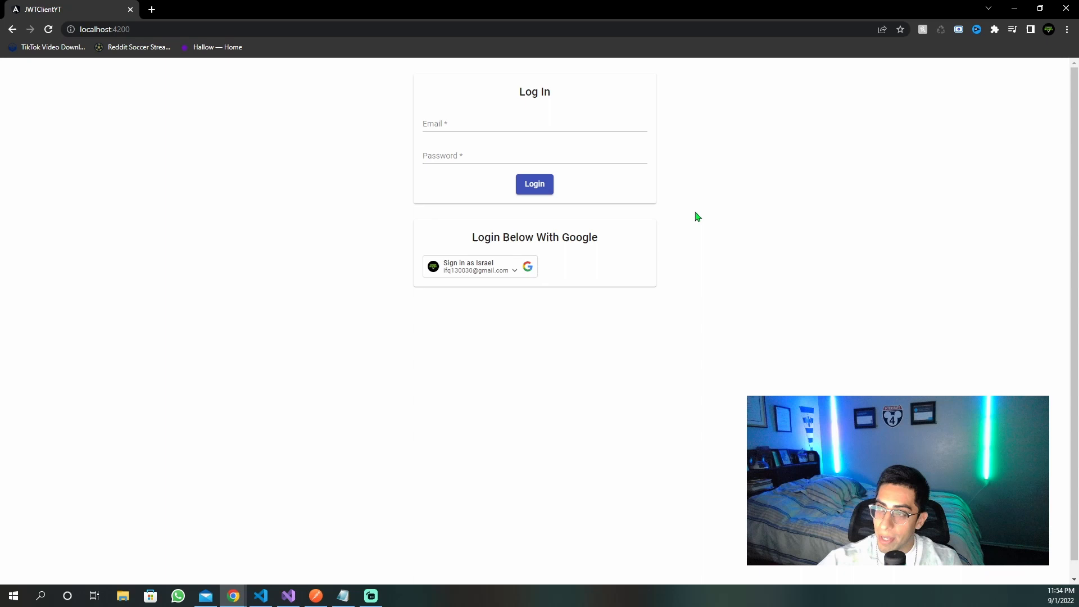
{"action": "mouse_move", "coordinate": [508, 167]}
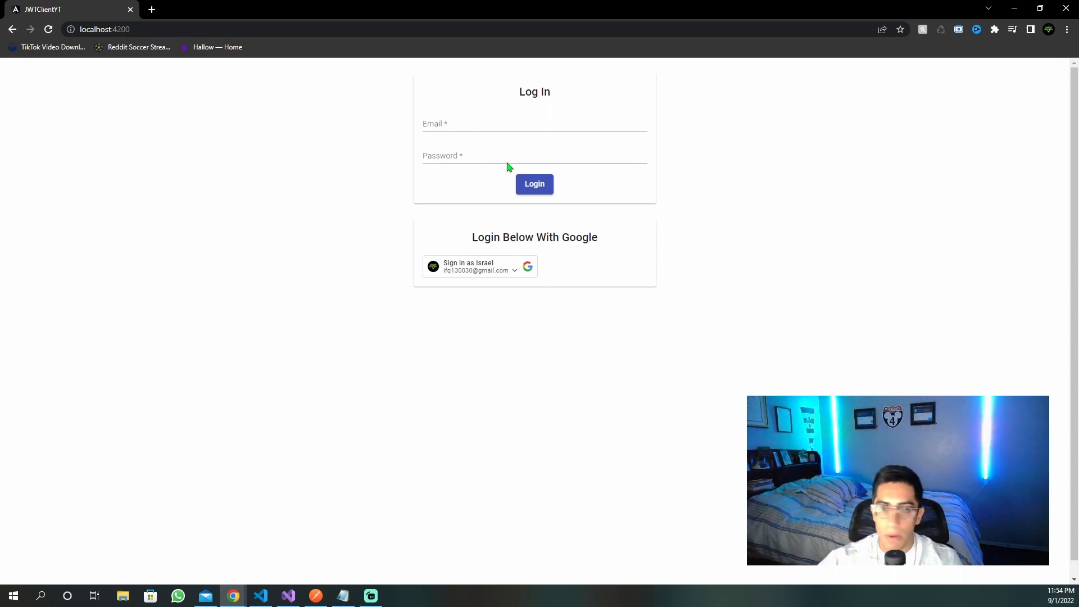
{"action": "mouse_move", "coordinate": [535, 183]}
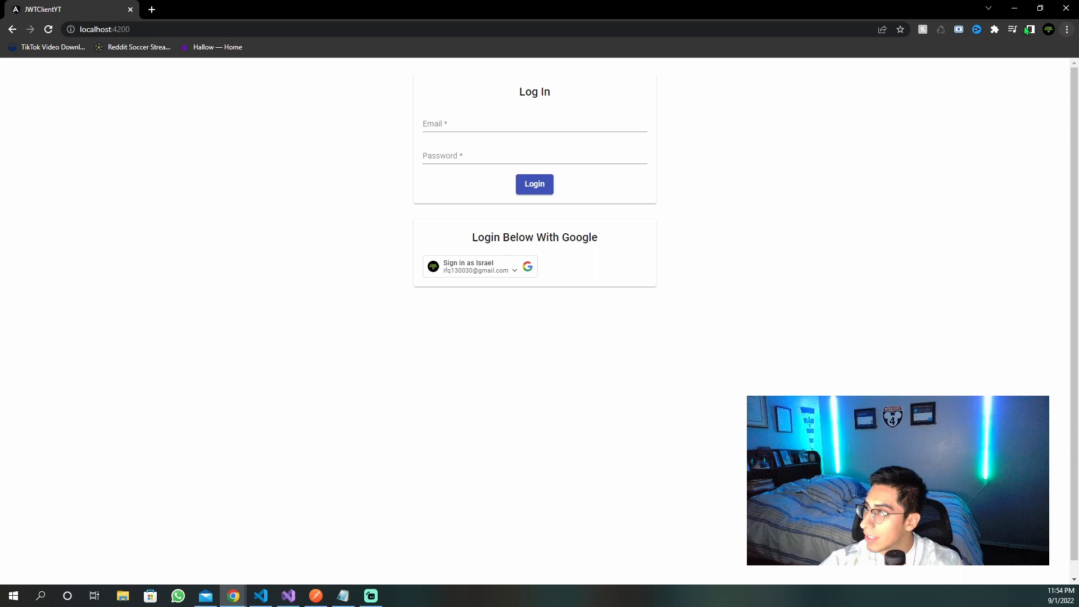
Step: Highlight withCredentials: true in the login request of auth.service.ts in VS Code
{"action": "left_click", "coordinate": [260, 596]}
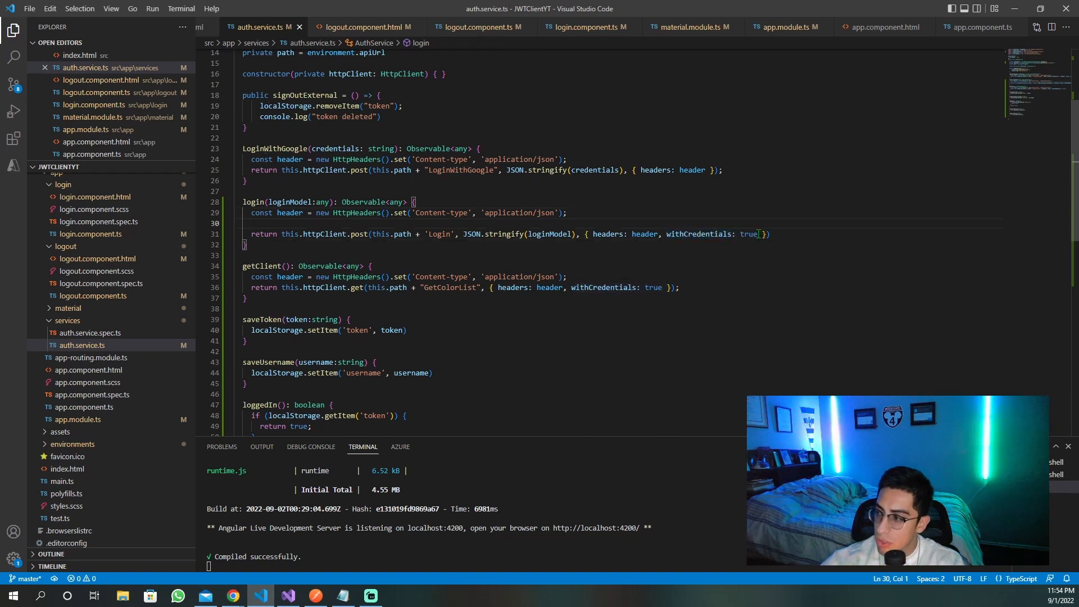
{"action": "double_click", "coordinate": [702, 234]}
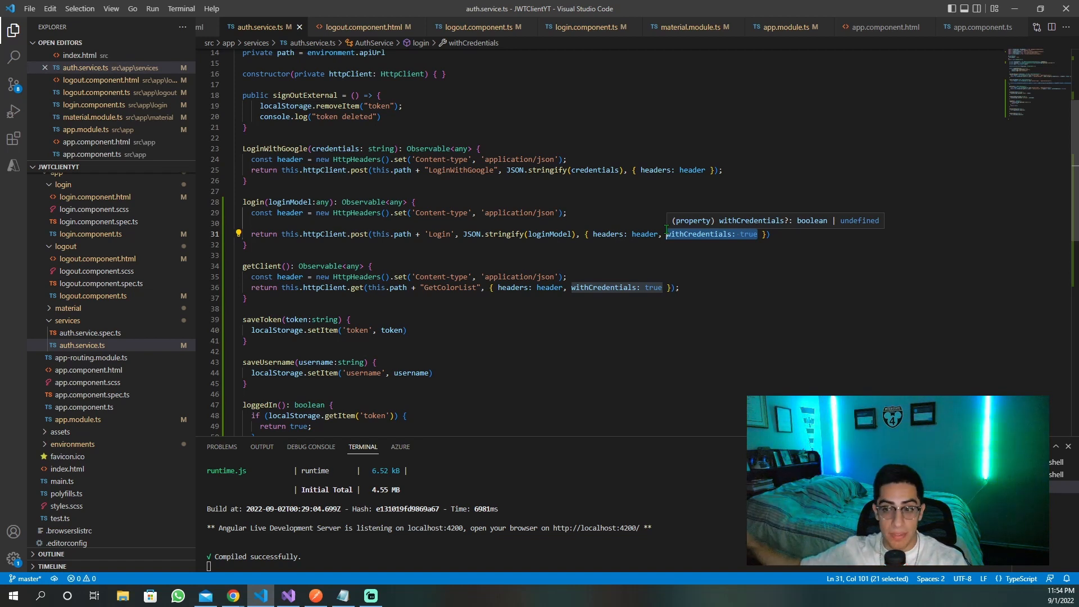
{"action": "mouse_move", "coordinate": [678, 226]}
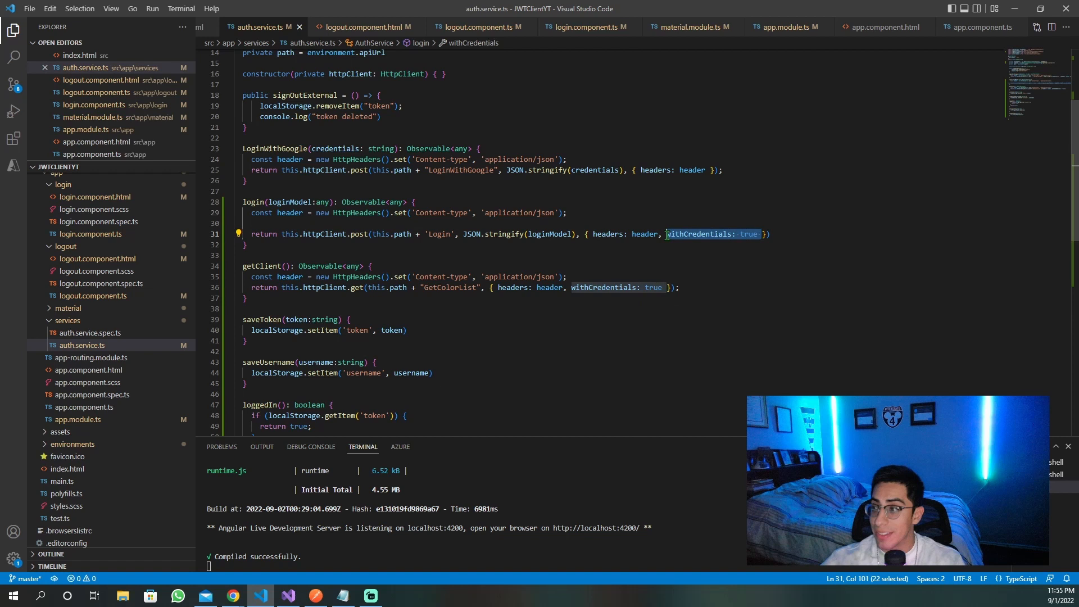
{"action": "left_click", "coordinate": [714, 223]}
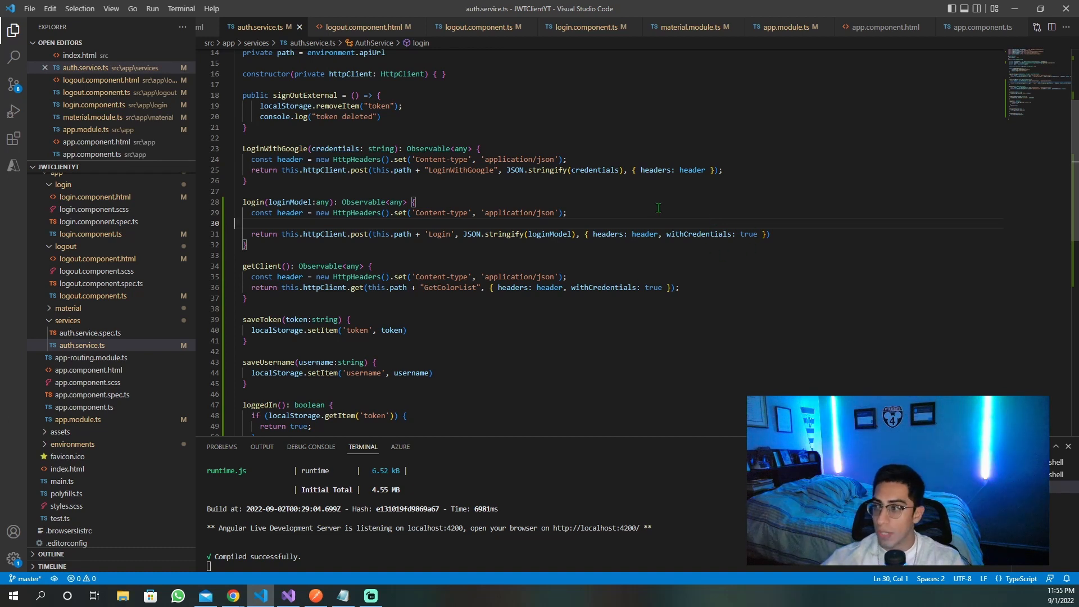
{"action": "mouse_move", "coordinate": [451, 370]}
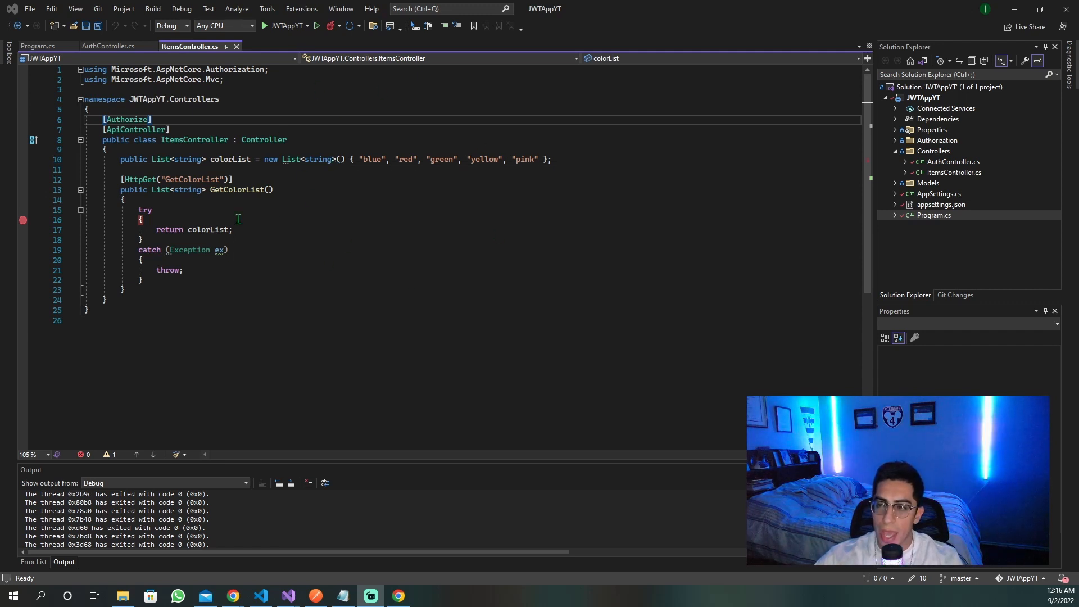
Step: Build and launch the JWTAppYT API, opening its Swagger page with the Login, Register and GetColorList endpoints
{"action": "key", "text": "f6"}
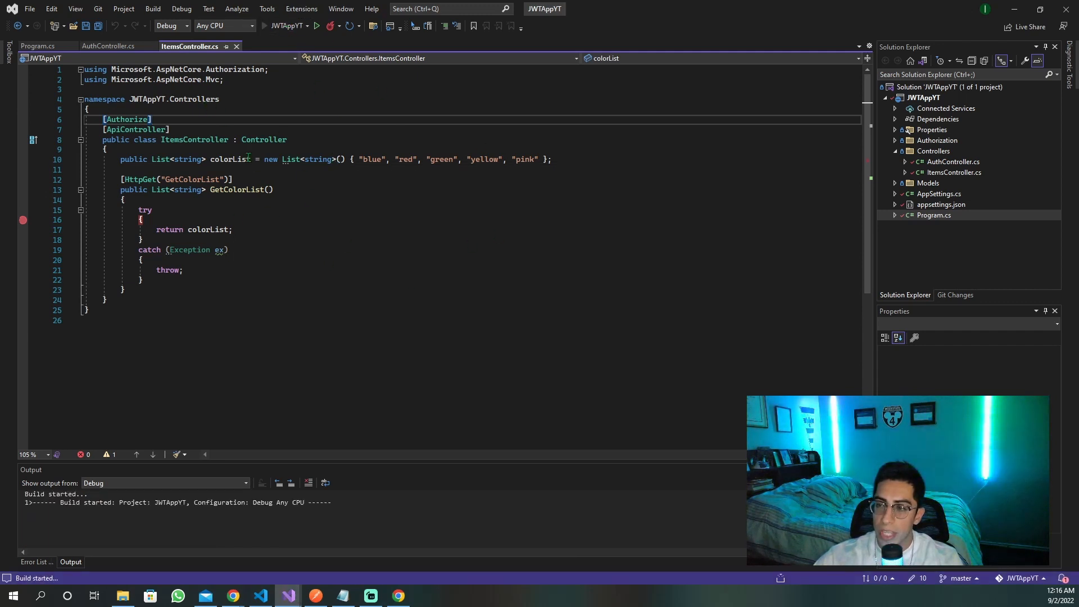
{"action": "left_click", "coordinate": [289, 25]}
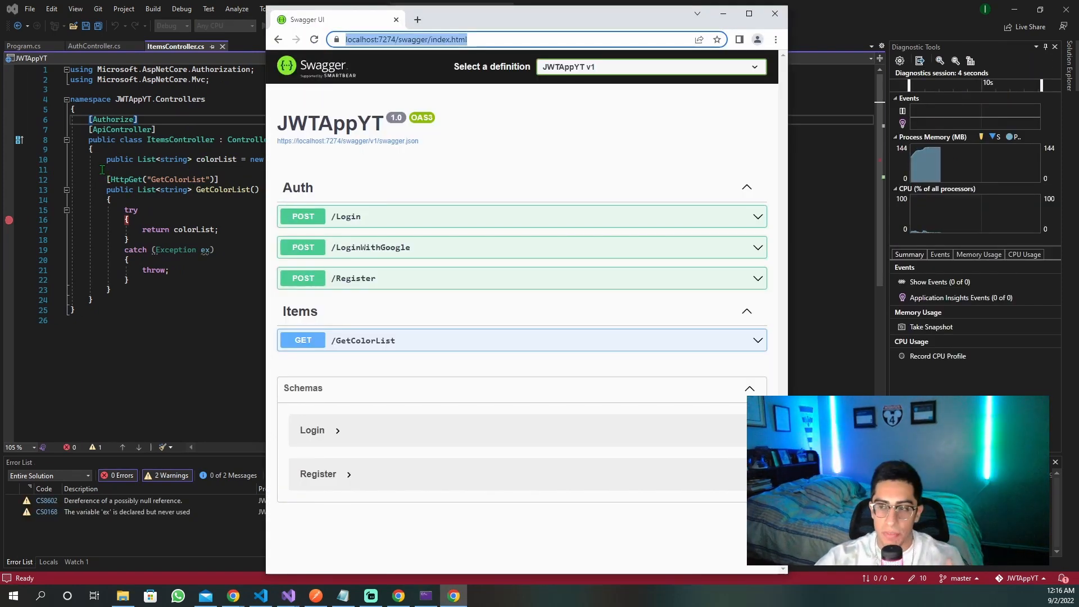
{"action": "mouse_move", "coordinate": [344, 249]}
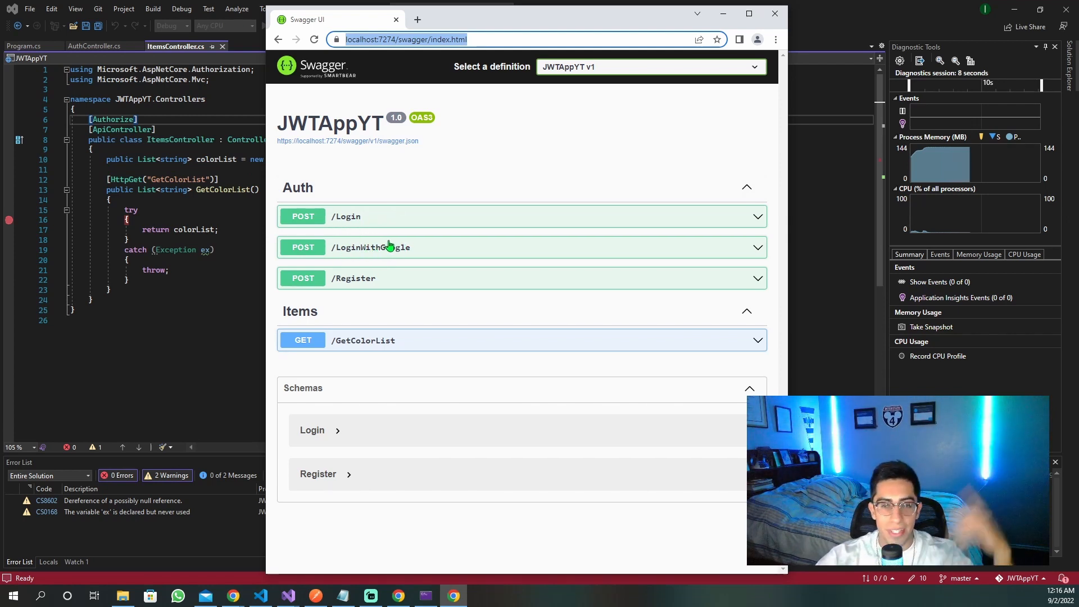
{"action": "mouse_move", "coordinate": [353, 286]}
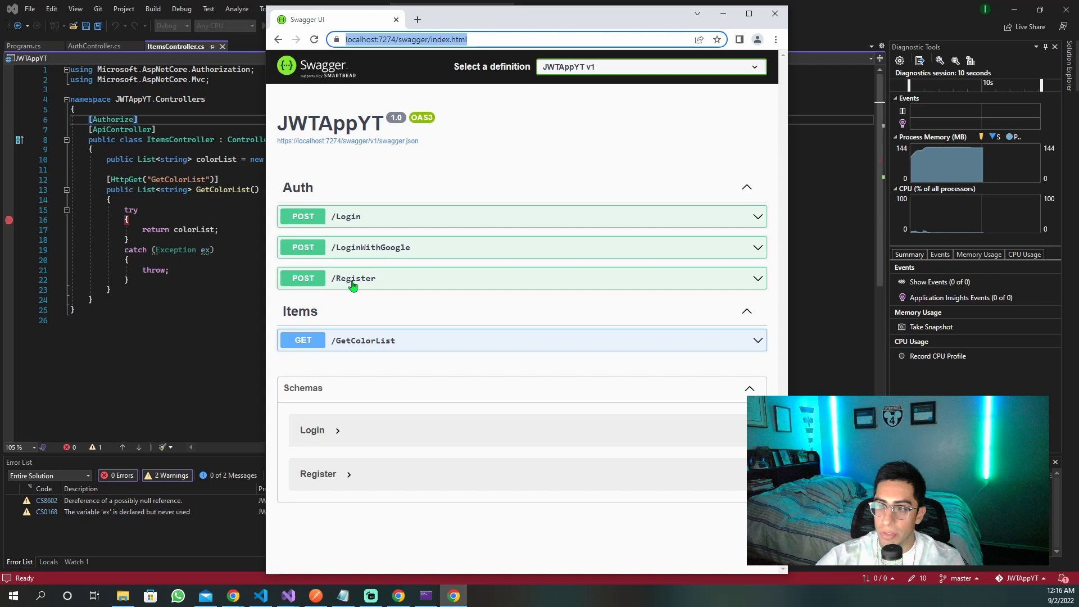
{"action": "mouse_move", "coordinate": [374, 332]}
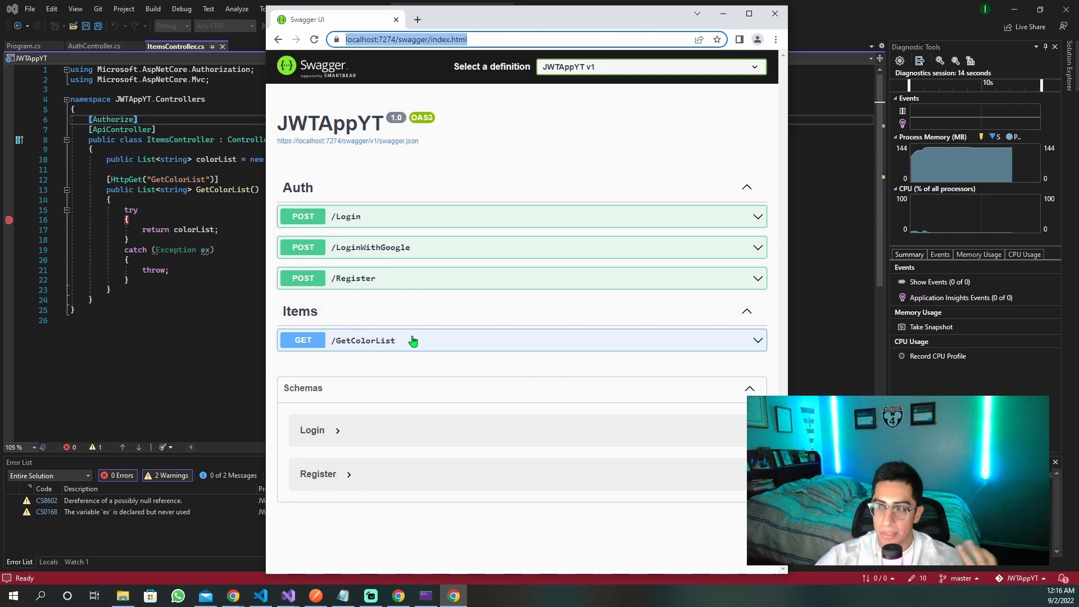
{"action": "mouse_move", "coordinate": [348, 230]}
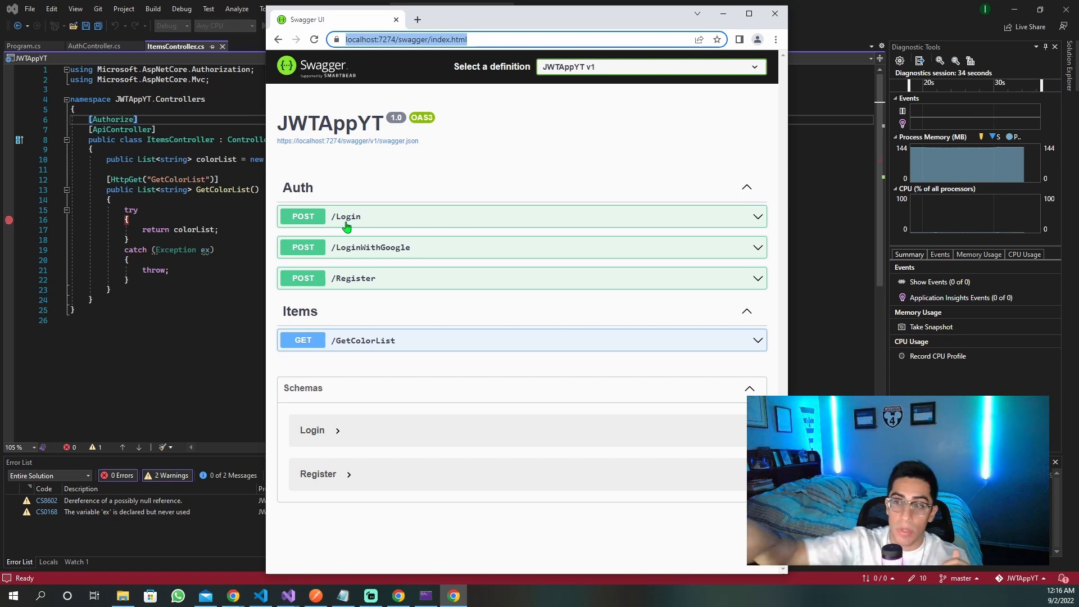
{"action": "mouse_move", "coordinate": [263, 146]}
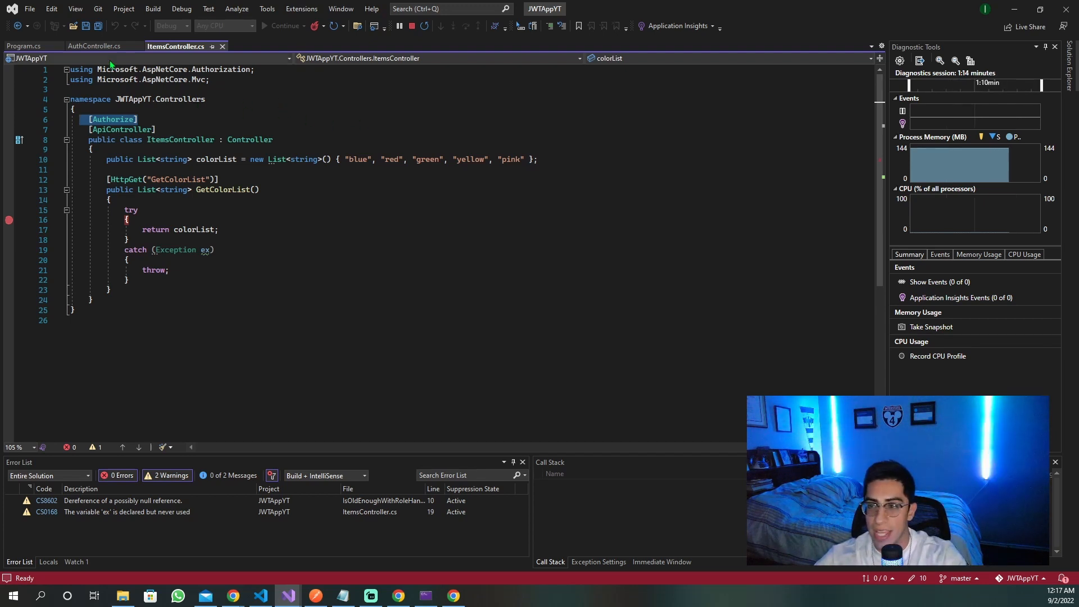
Step: Show AuthController.cs with Login returning JWTGenerator(user) and the JWTGenerator method below
{"action": "left_click", "coordinate": [94, 45]}
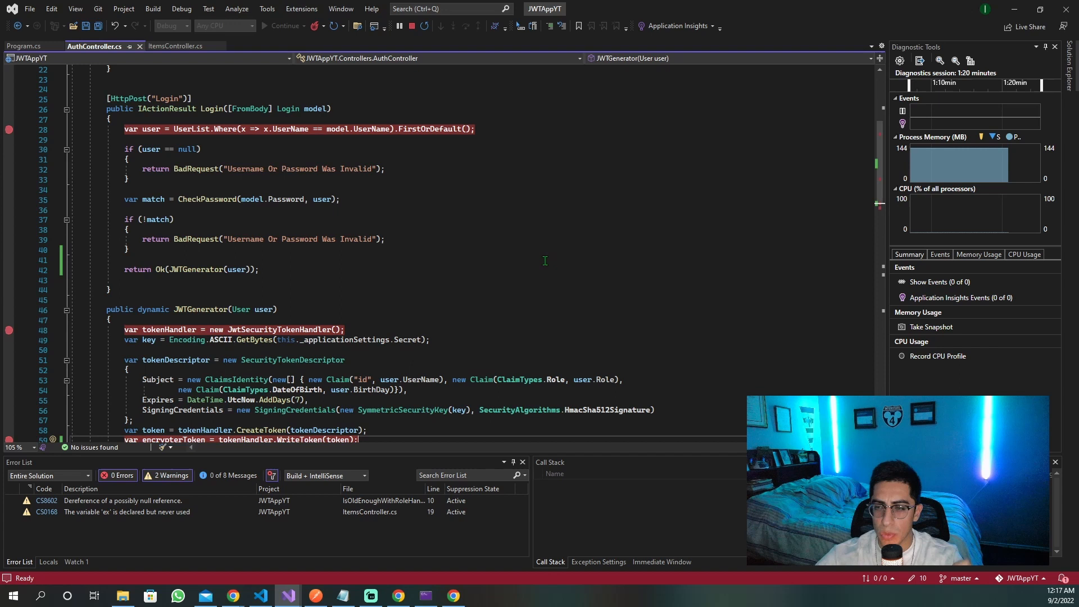
{"action": "left_click", "coordinate": [243, 77]}
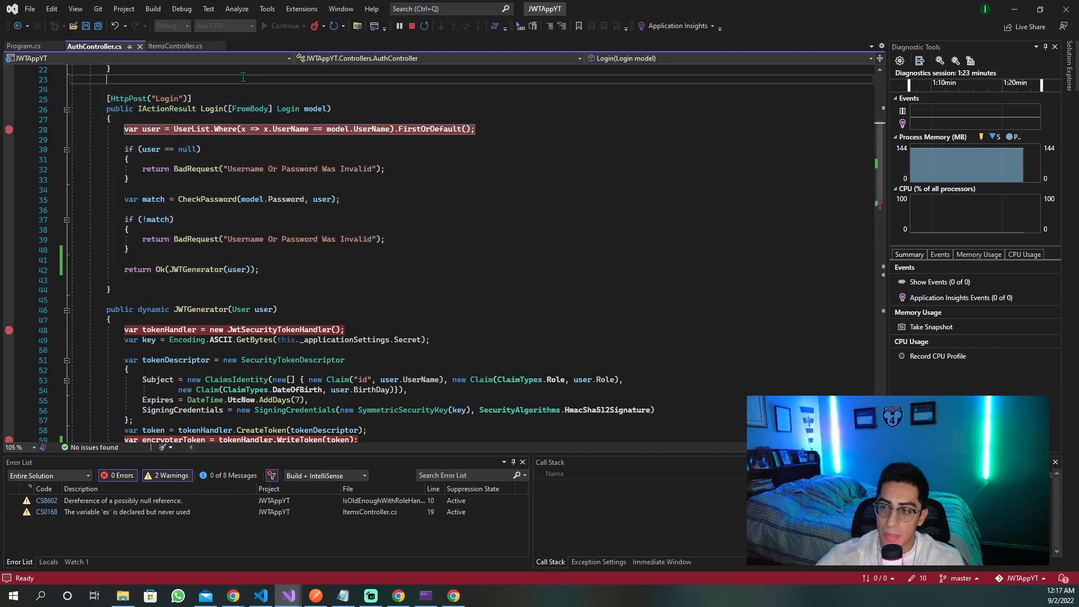
{"action": "scroll", "scroll_direction": "down", "scroll_amount": 3}
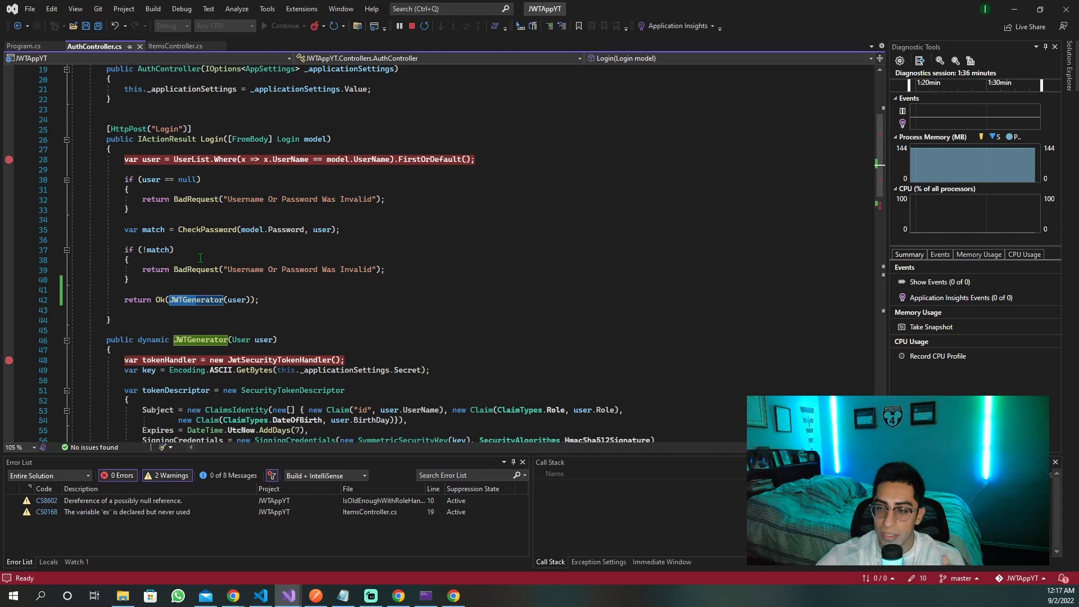
{"action": "left_click", "coordinate": [159, 299]}
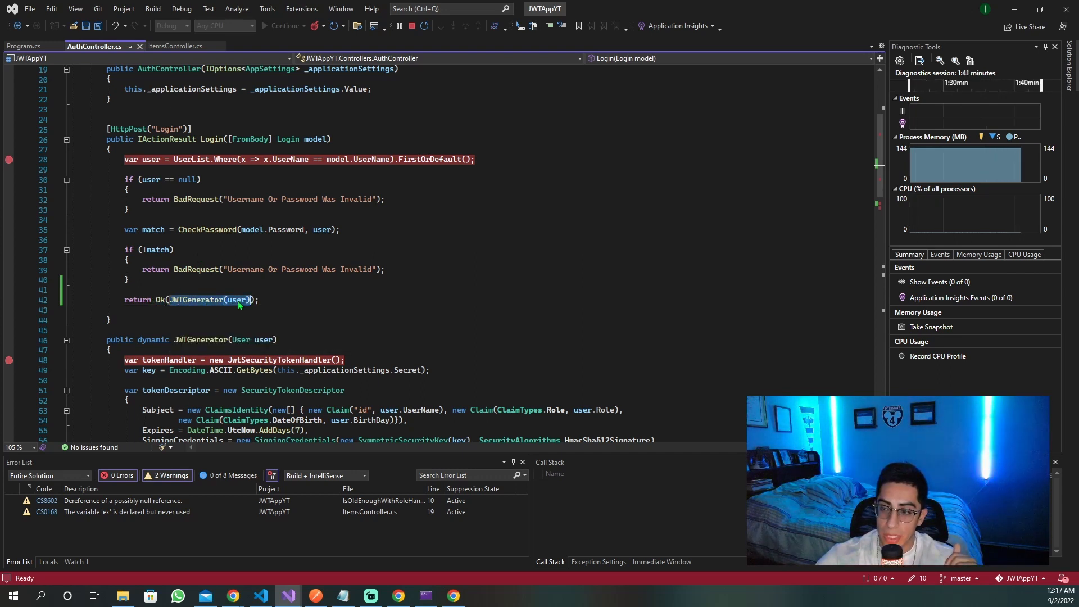
{"action": "scroll", "scroll_direction": "down", "scroll_amount": 3}
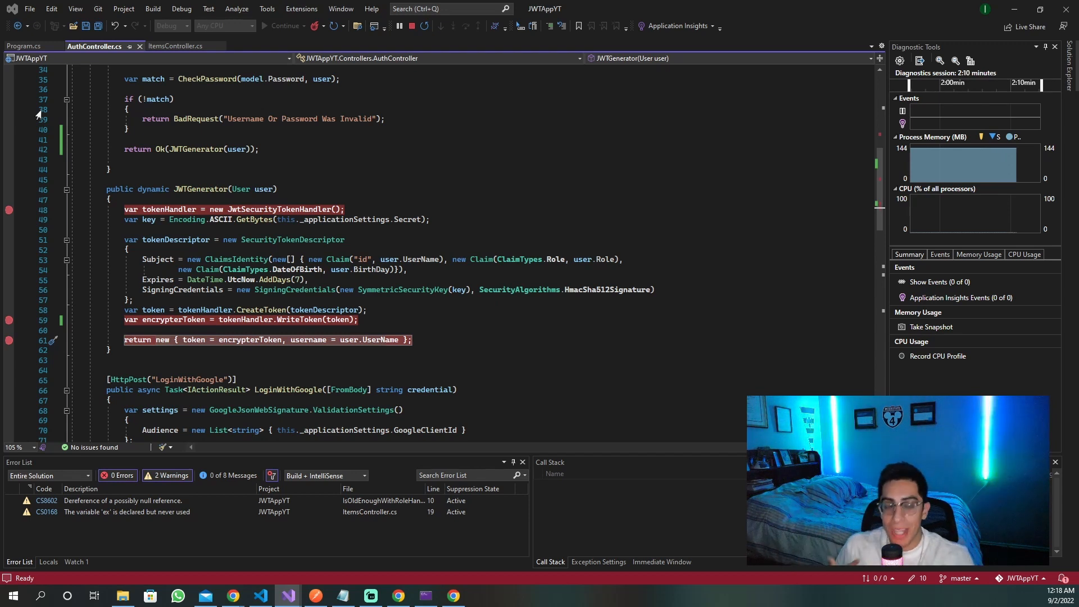
{"action": "mouse_move", "coordinate": [267, 134]}
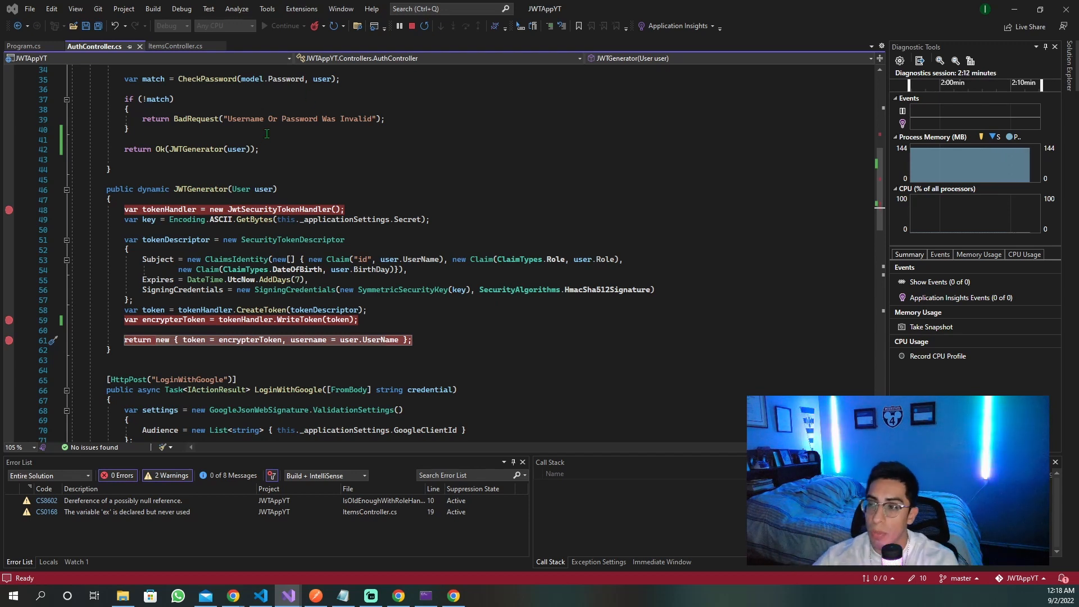
Step: Move JWTGenerator(user) onto its own line so Login returns an empty Ok()
{"action": "double_click", "coordinate": [210, 149]}
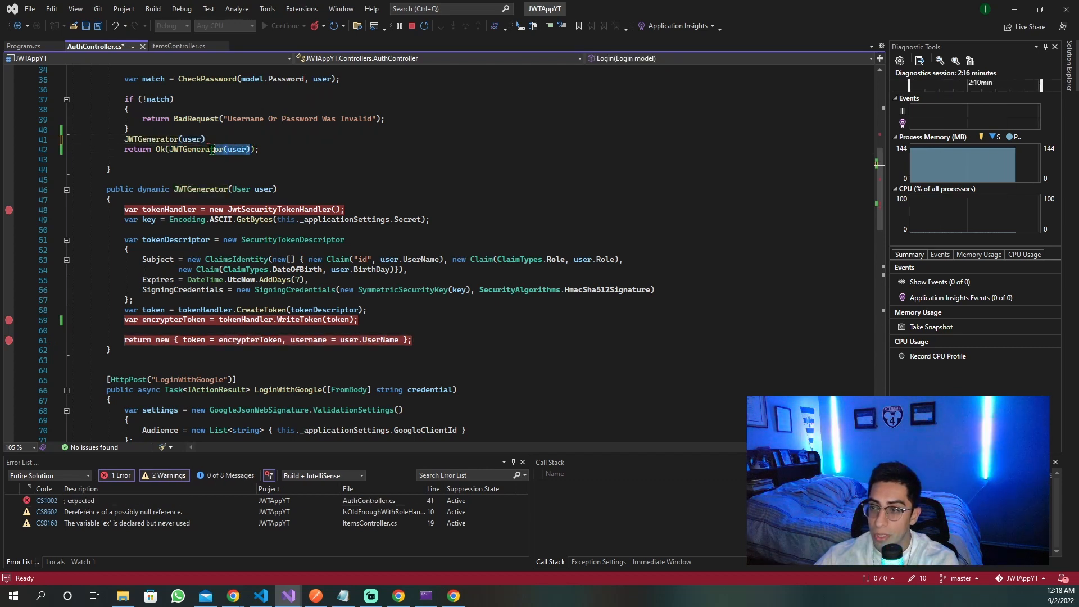
{"action": "mouse_move", "coordinate": [196, 150]}
{"action": "type", "text": ";"}
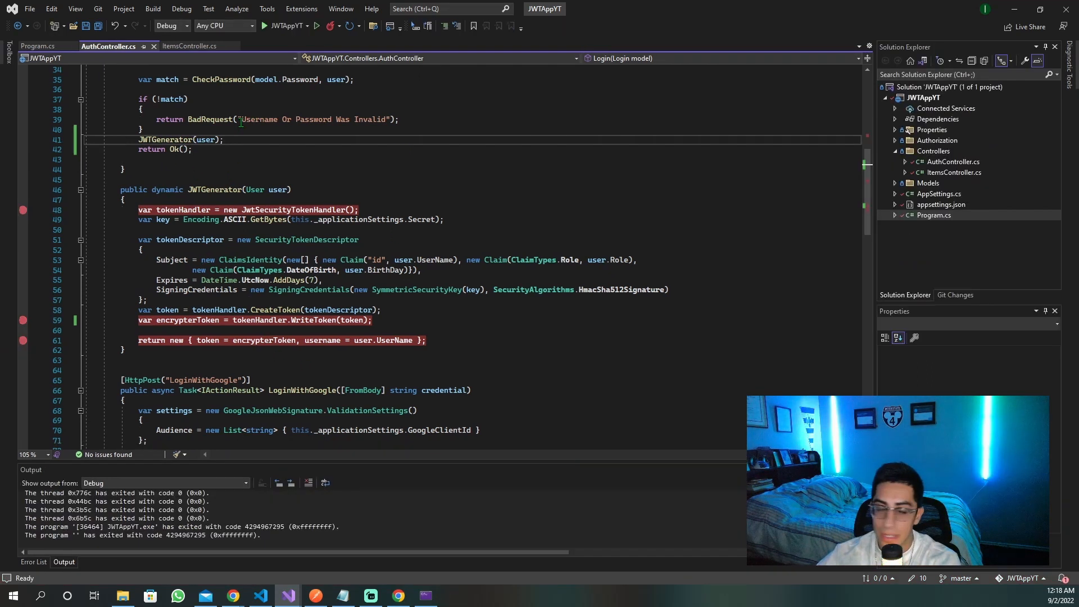
{"action": "scroll", "scroll_direction": "down", "scroll_amount": 3}
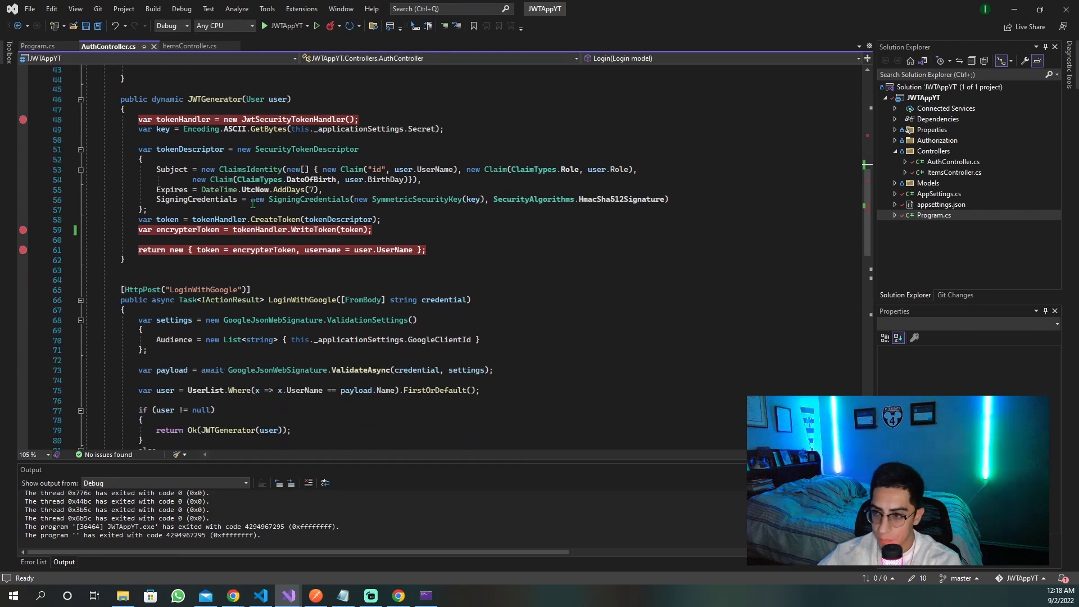
Step: Append a 'token' cookie in JWTGenerator: 7-day expiry, HttpOnly, Secure, IsEssential, SameSite None
{"action": "scroll", "scroll_direction": "up", "scroll_amount": 3}
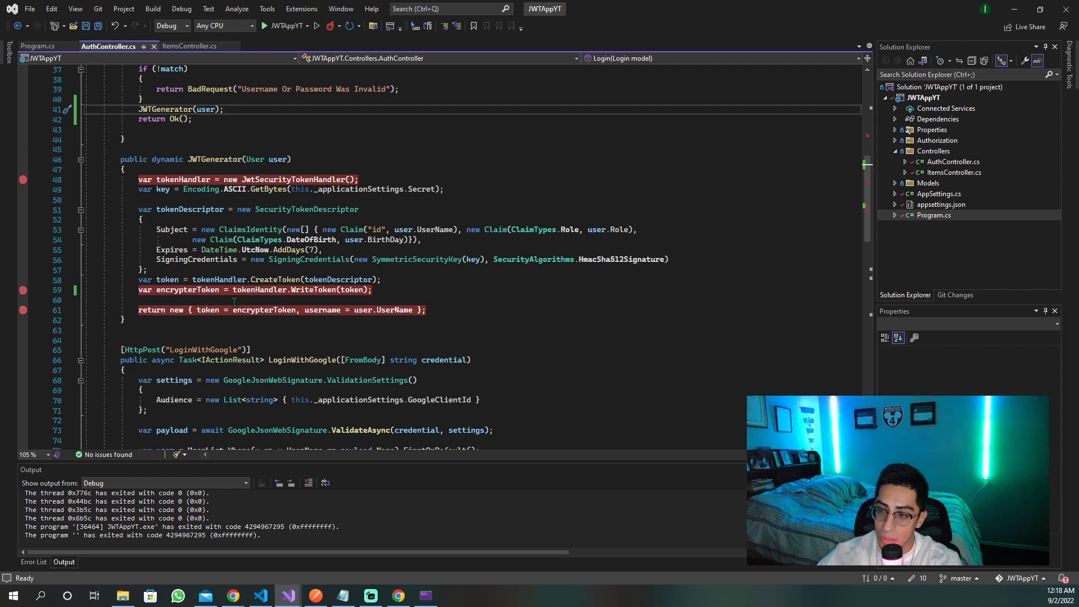
{"action": "left_click", "coordinate": [186, 290]}
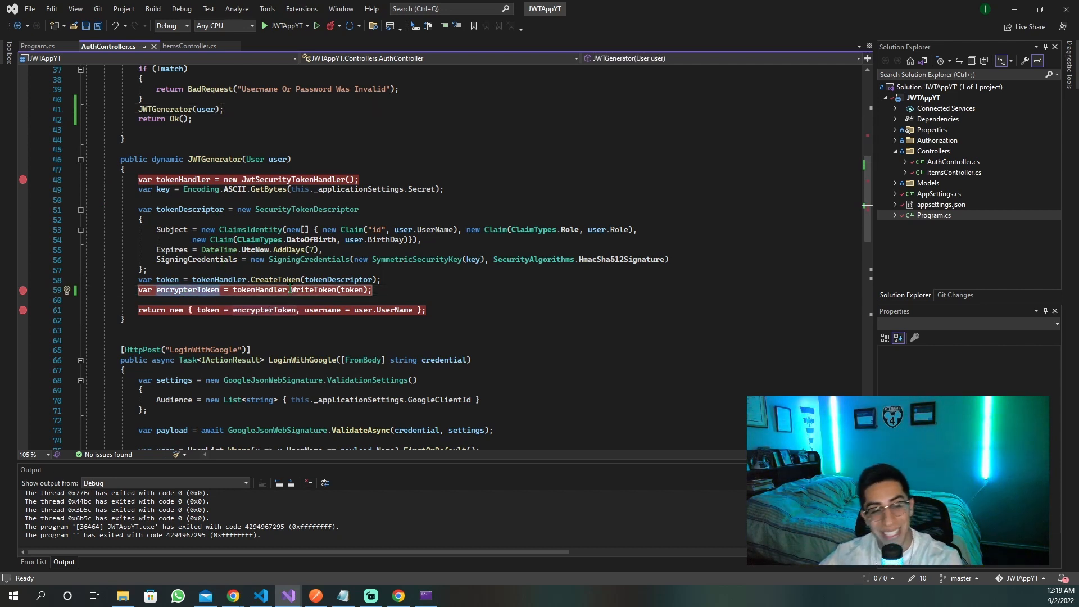
{"action": "scroll", "scroll_direction": "down", "scroll_amount": 3}
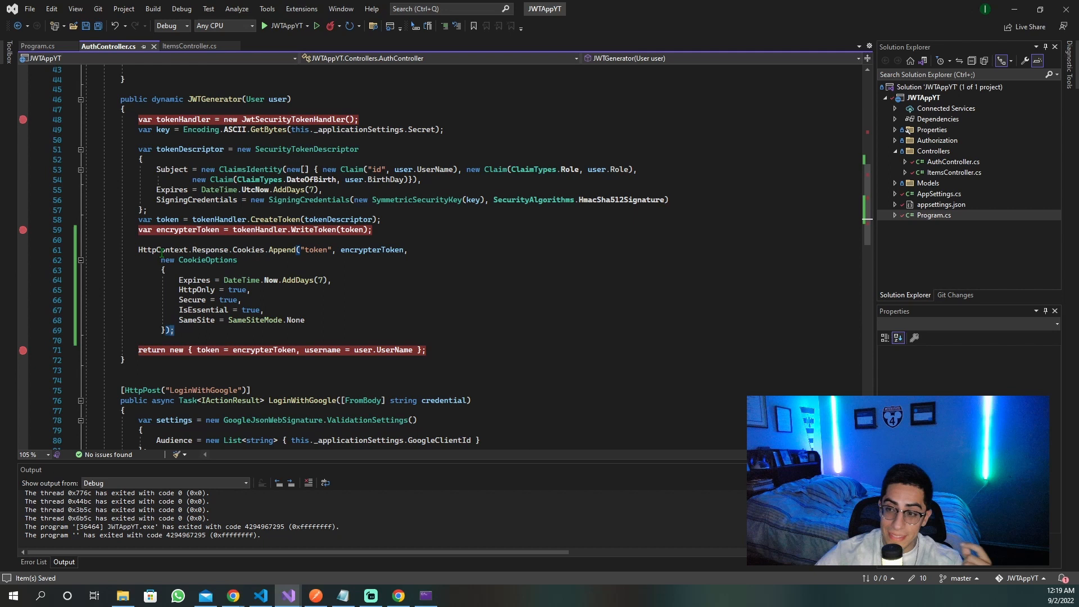
{"action": "double_click", "coordinate": [209, 249]}
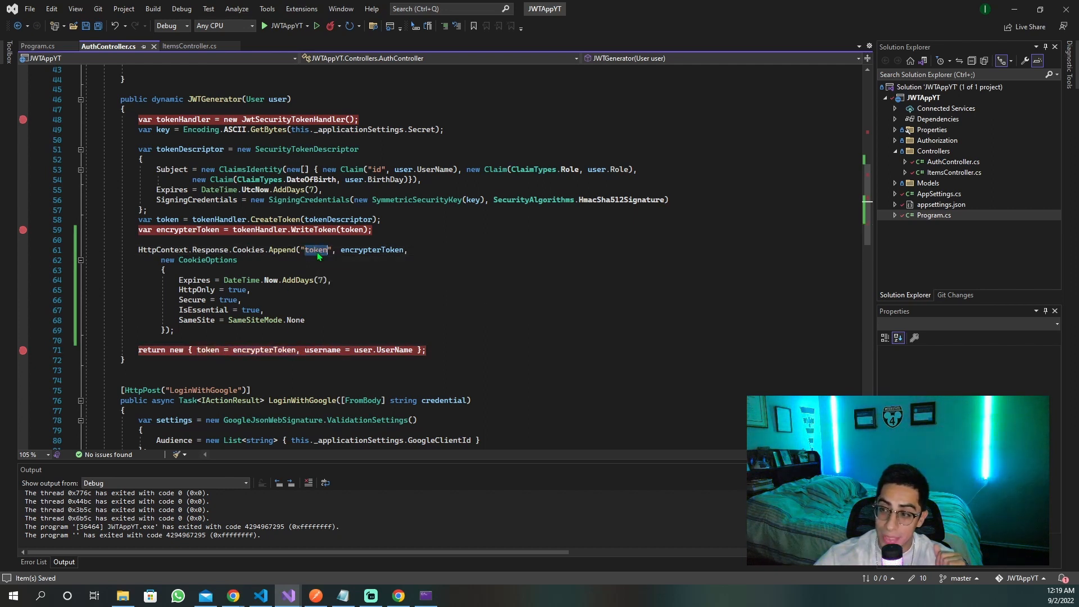
{"action": "double_click", "coordinate": [247, 249]}
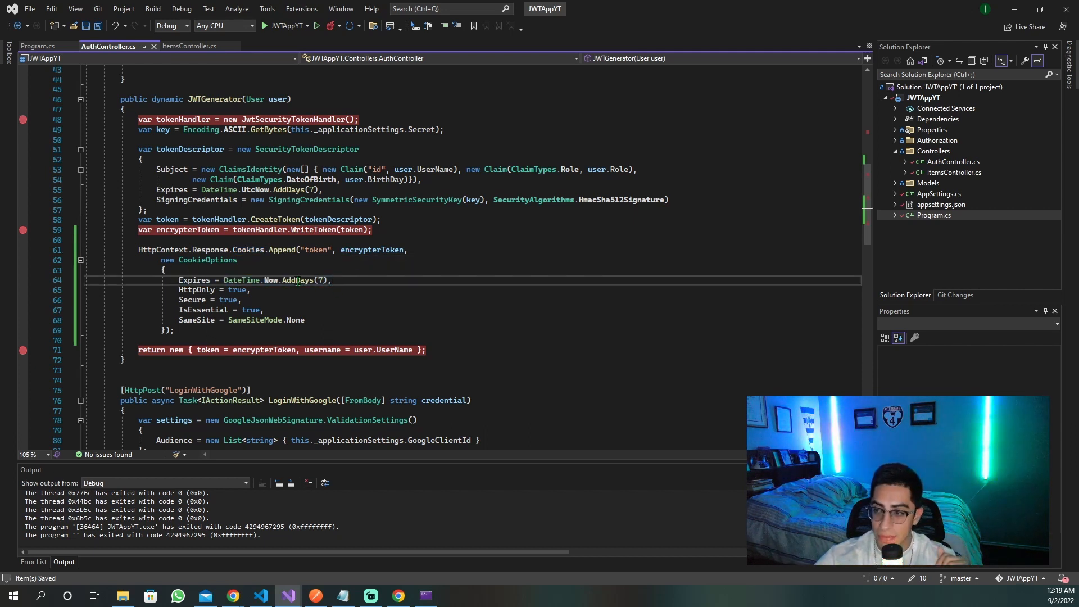
{"action": "double_click", "coordinate": [196, 289]}
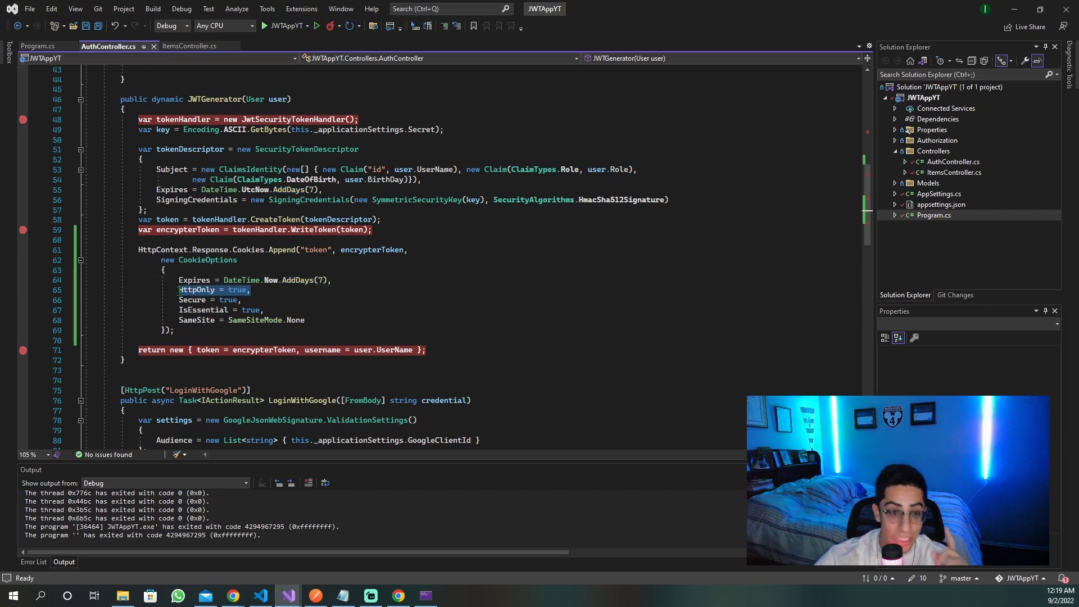
{"action": "mouse_move", "coordinate": [237, 289]}
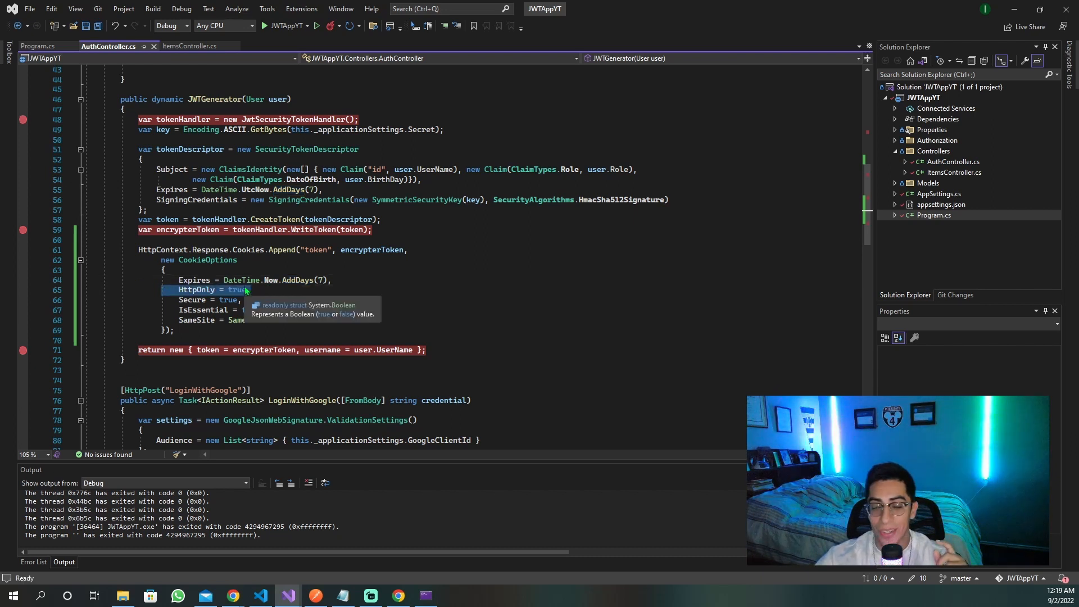
{"action": "mouse_move", "coordinate": [287, 279]}
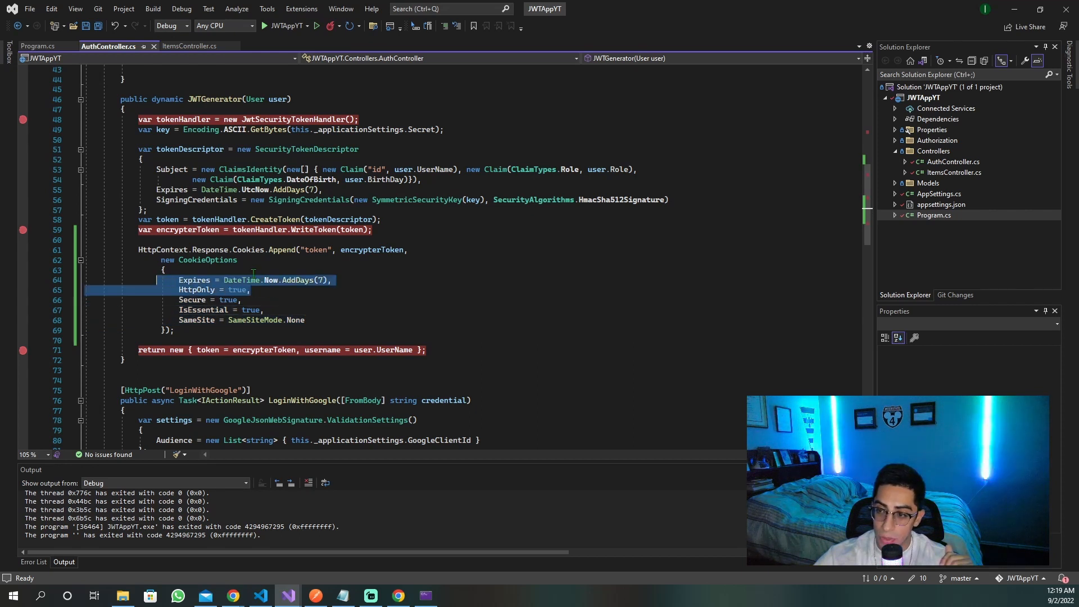
{"action": "left_click", "coordinate": [253, 290]}
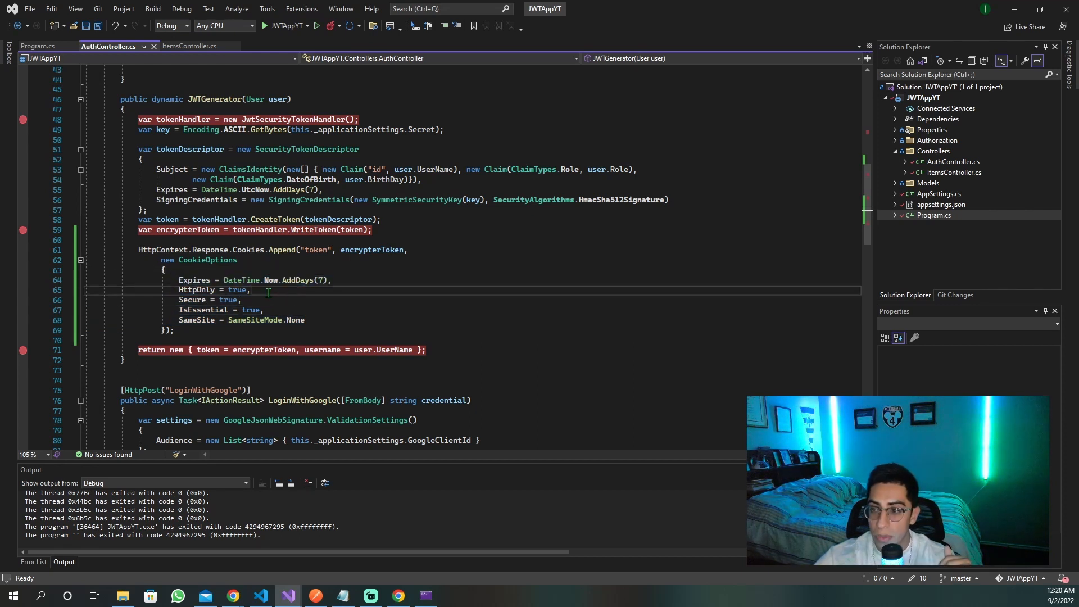
{"action": "mouse_move", "coordinate": [199, 290]}
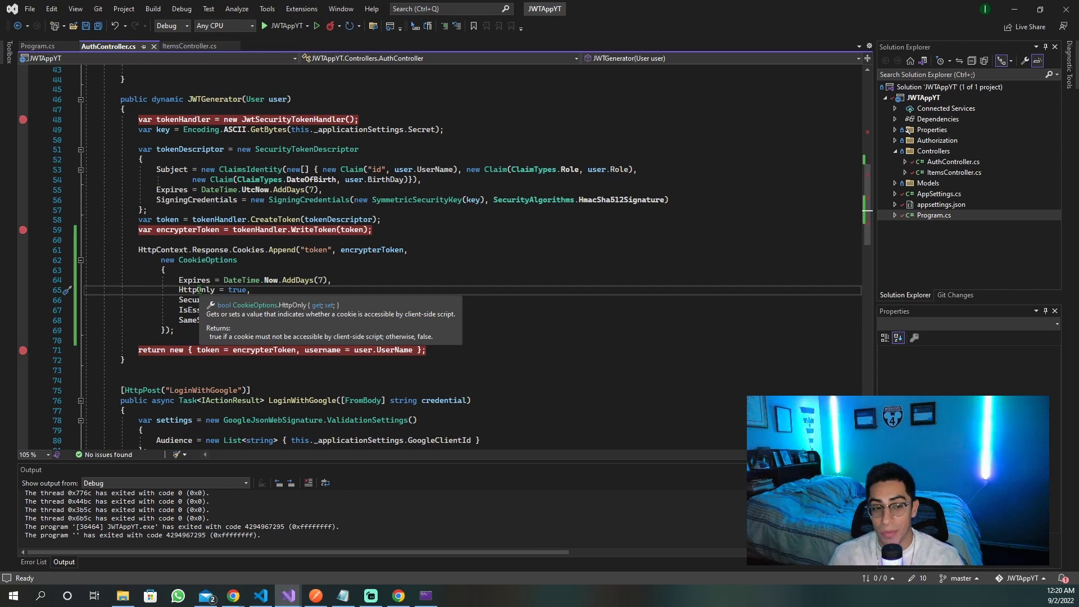
{"action": "mouse_move", "coordinate": [227, 249]}
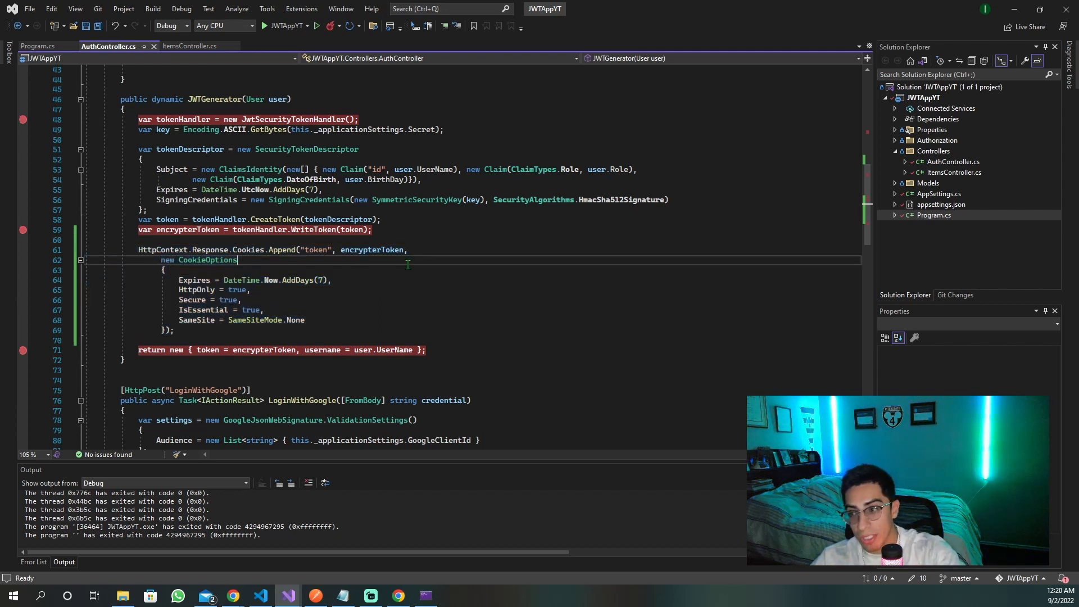
{"action": "double_click", "coordinate": [207, 260]}
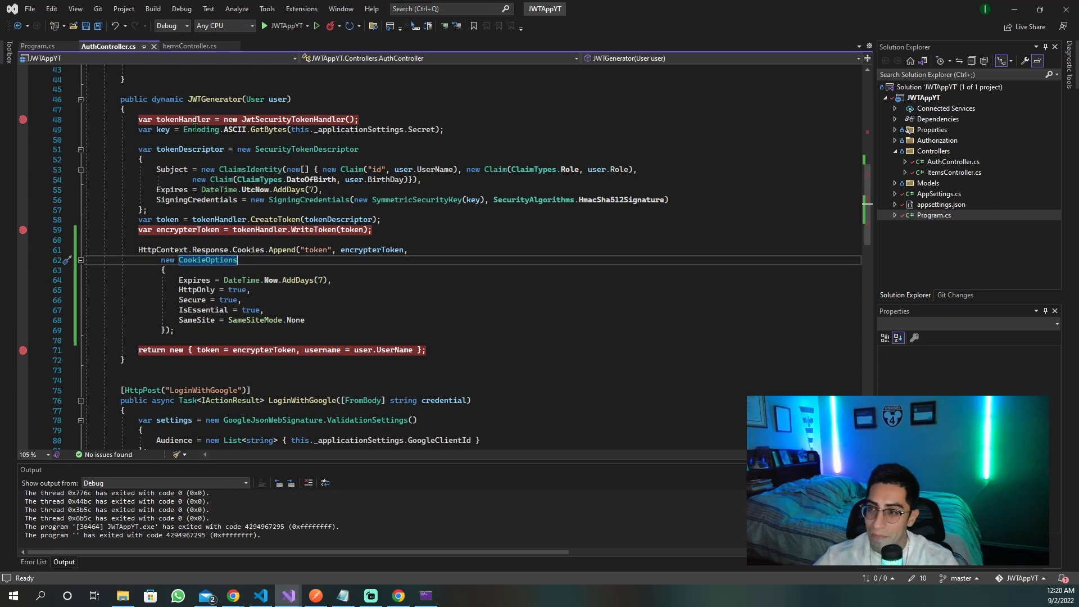
Step: Add .AddCookie with cookie name token before .AddJwtBearer in Program.cs
{"action": "left_click", "coordinate": [38, 46]}
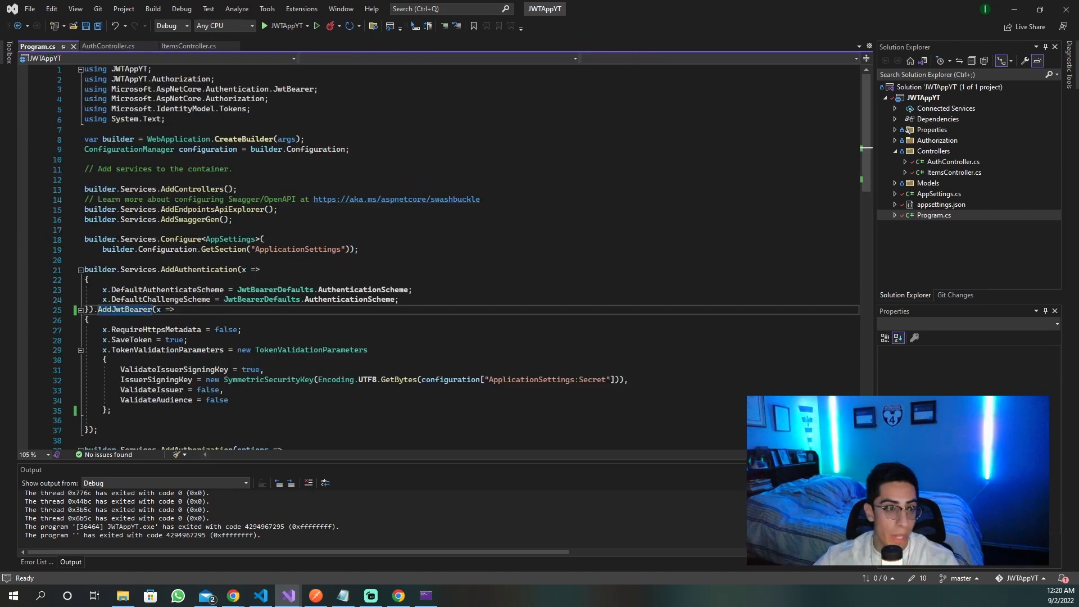
{"action": "scroll", "scroll_direction": "down", "scroll_amount": 3}
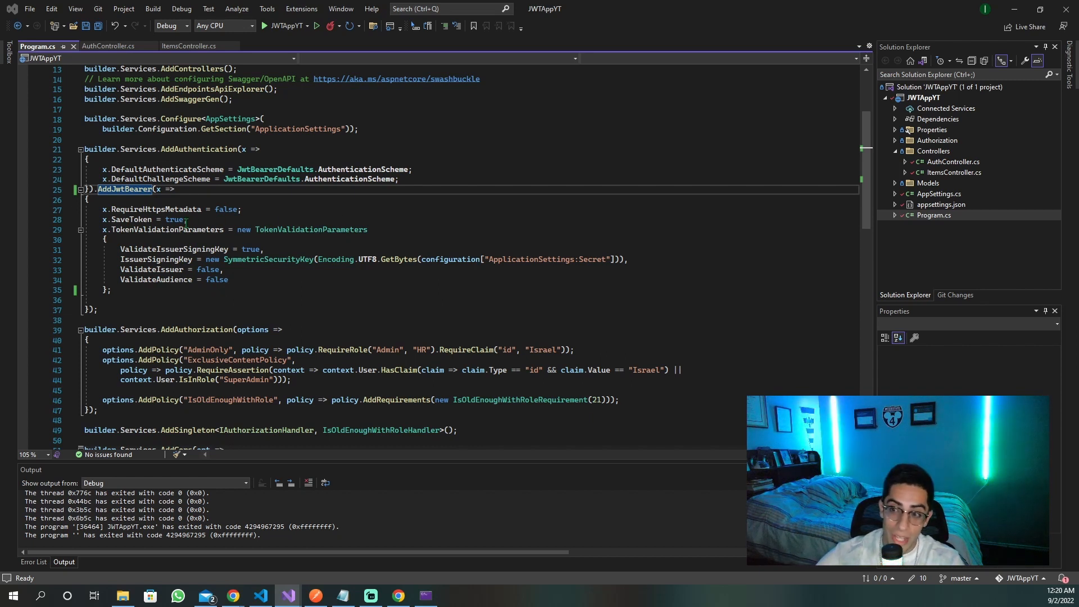
{"action": "mouse_move", "coordinate": [167, 209]}
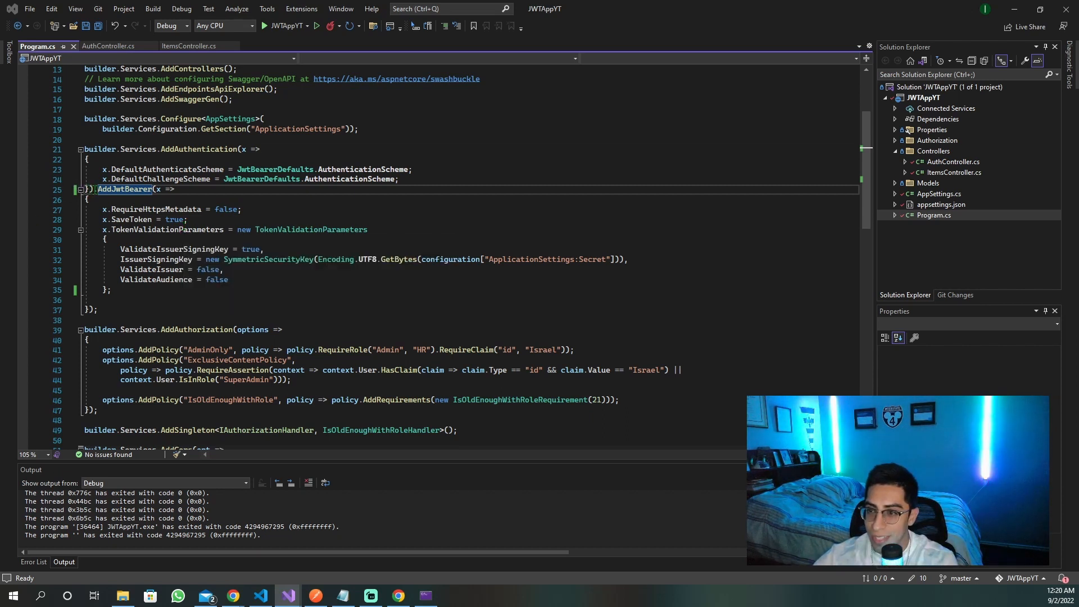
{"action": "type", "text": ".AddCookie(x =>"}
{"action": "type", "text": "x.Cookie.Name = \"token\";"}
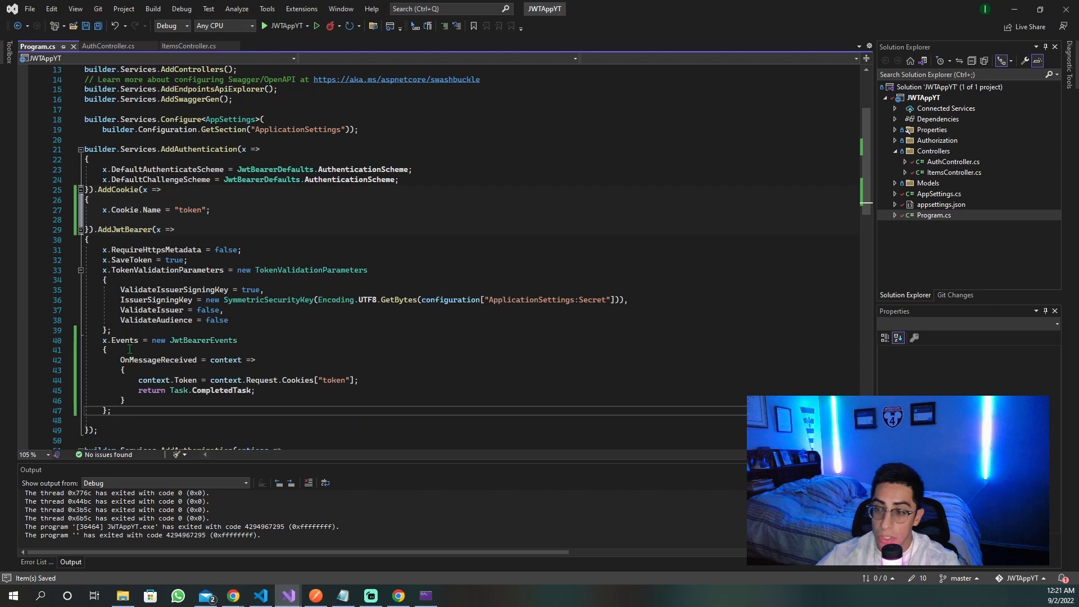
{"action": "mouse_move", "coordinate": [125, 340]}
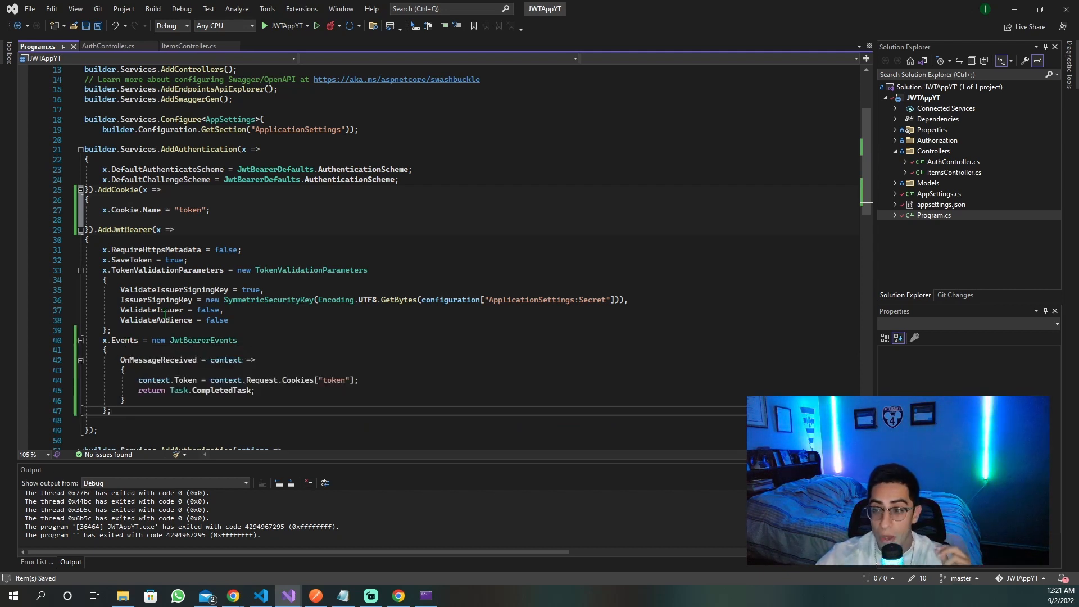
Step: Review Program.cs, AuthController and ItemsController, then start JWTAppYT under the debugger
{"action": "scroll", "scroll_direction": "down", "scroll_amount": 3}
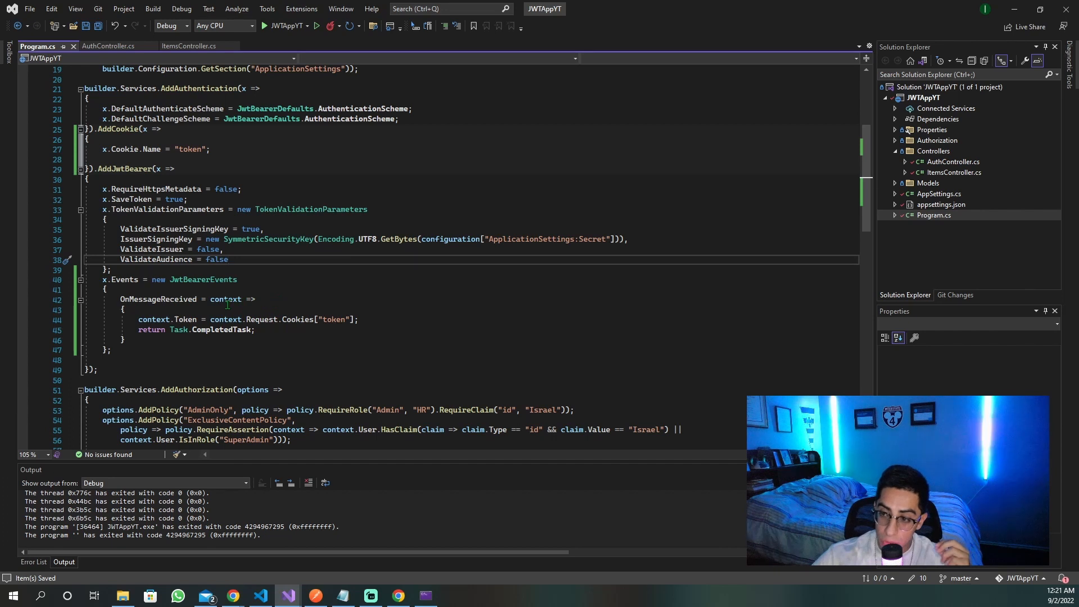
{"action": "mouse_move", "coordinate": [225, 298]}
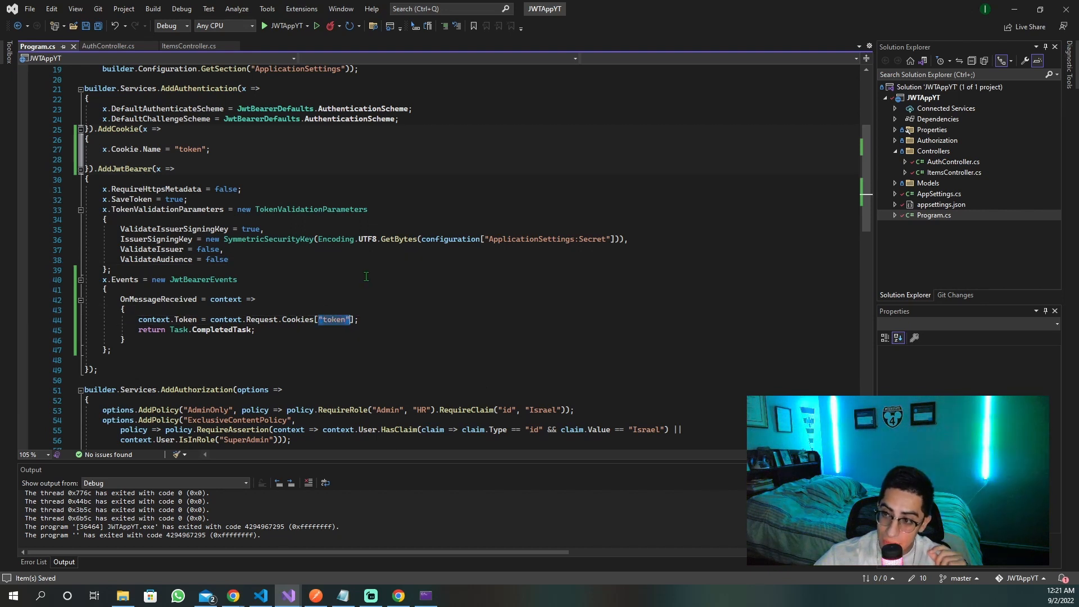
{"action": "left_click", "coordinate": [107, 46]}
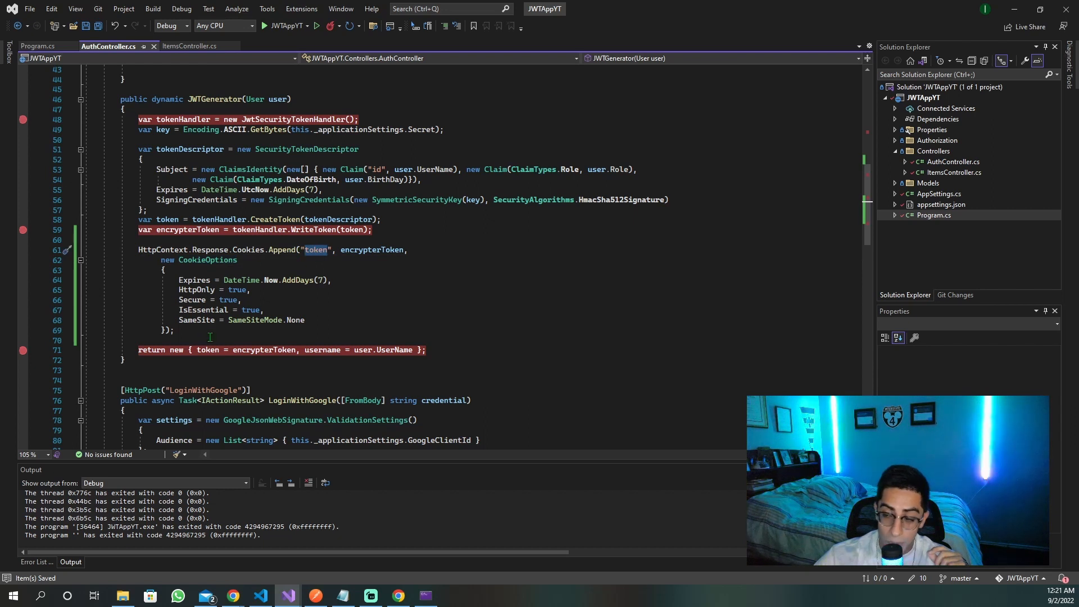
{"action": "left_click", "coordinate": [37, 46]}
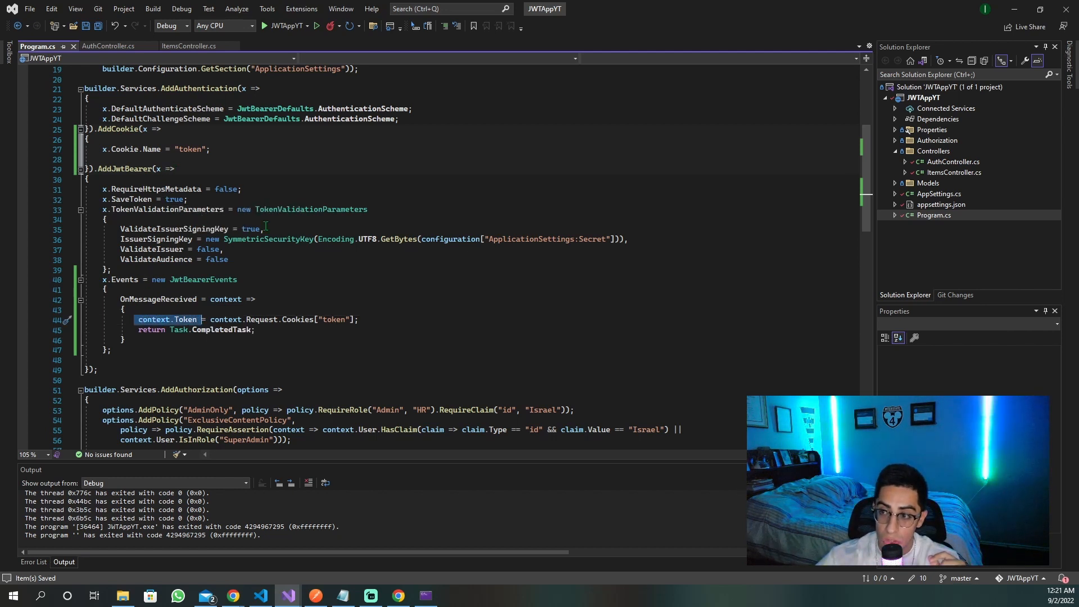
{"action": "left_click", "coordinate": [190, 45]}
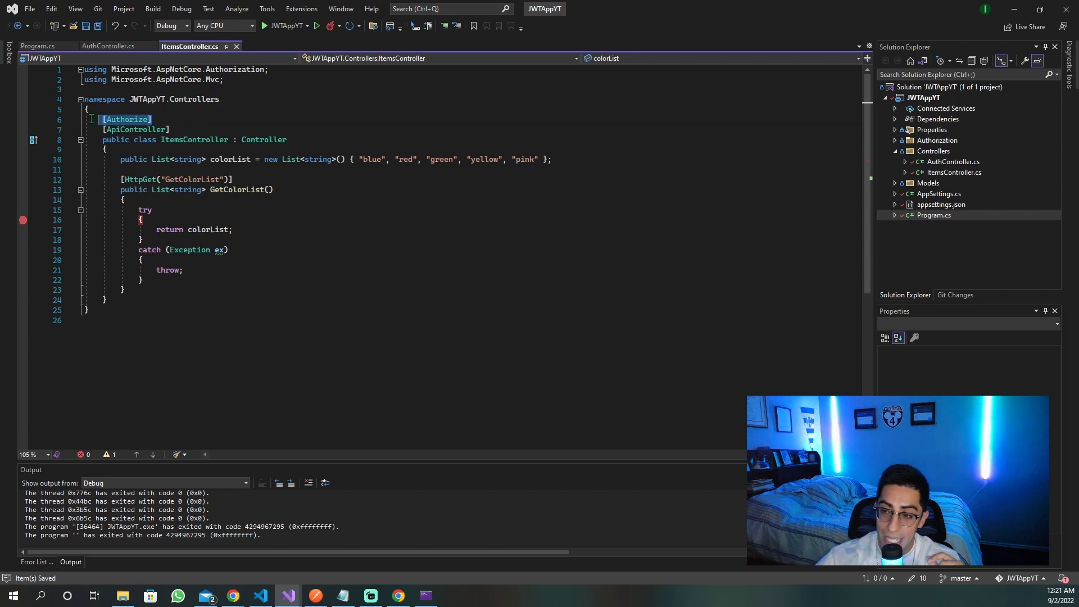
{"action": "left_click", "coordinate": [108, 46]}
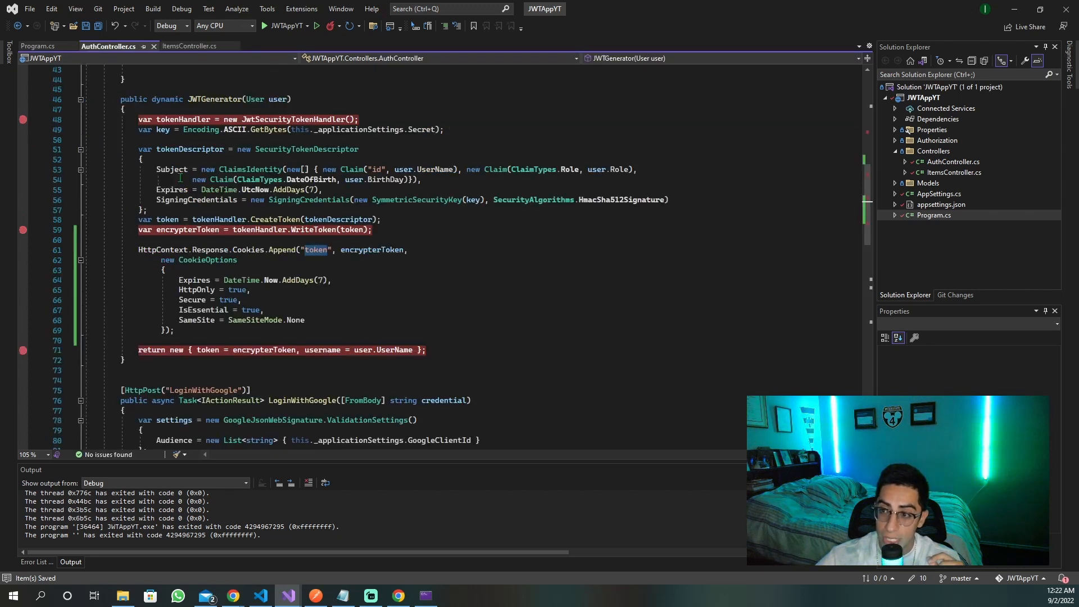
{"action": "left_click", "coordinate": [32, 46]}
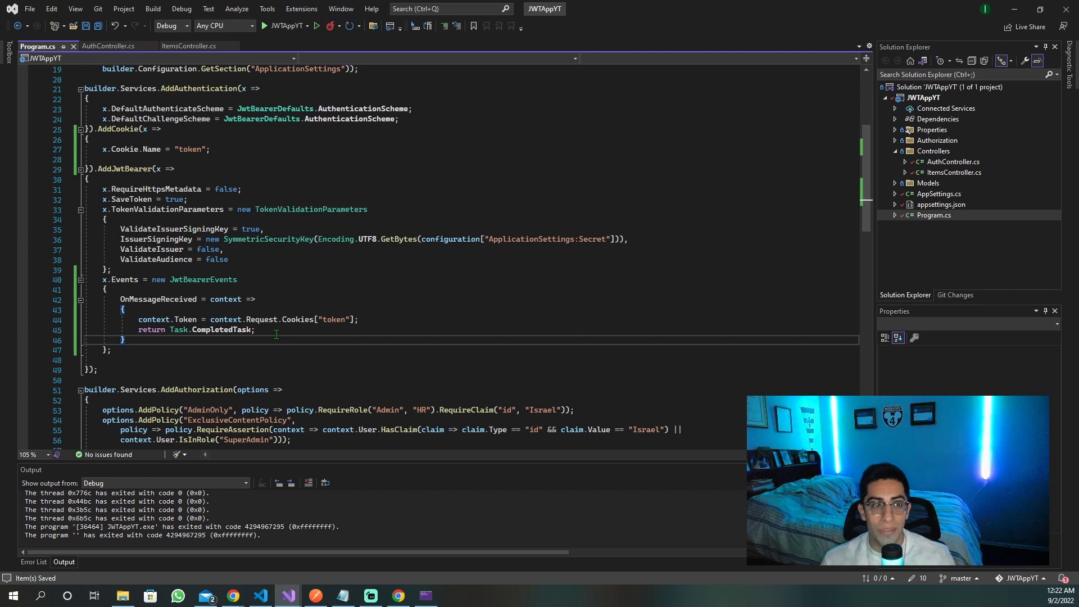
{"action": "left_click", "coordinate": [264, 26]}
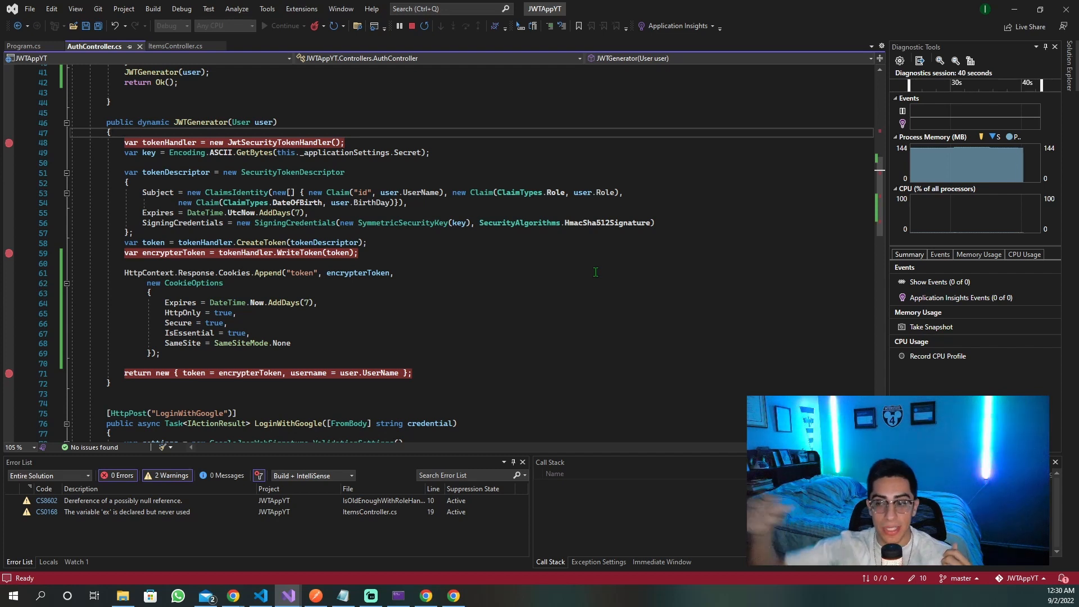
{"action": "mouse_move", "coordinate": [315, 585]}
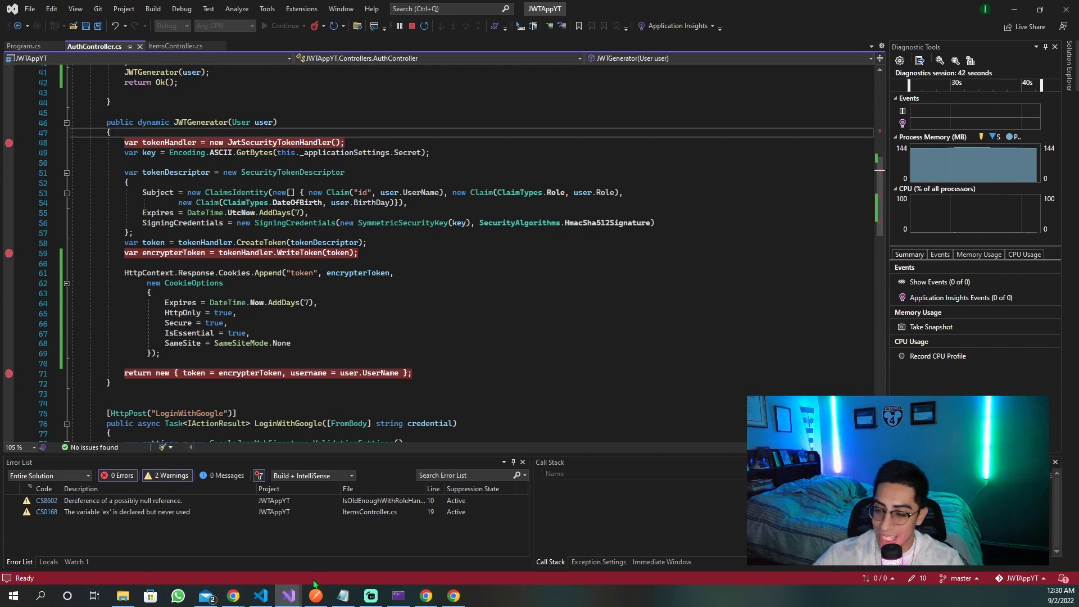
Step: Log in from the JWTClientYT client in Chrome, hitting the Login breakpoint
{"action": "left_click", "coordinate": [232, 595]}
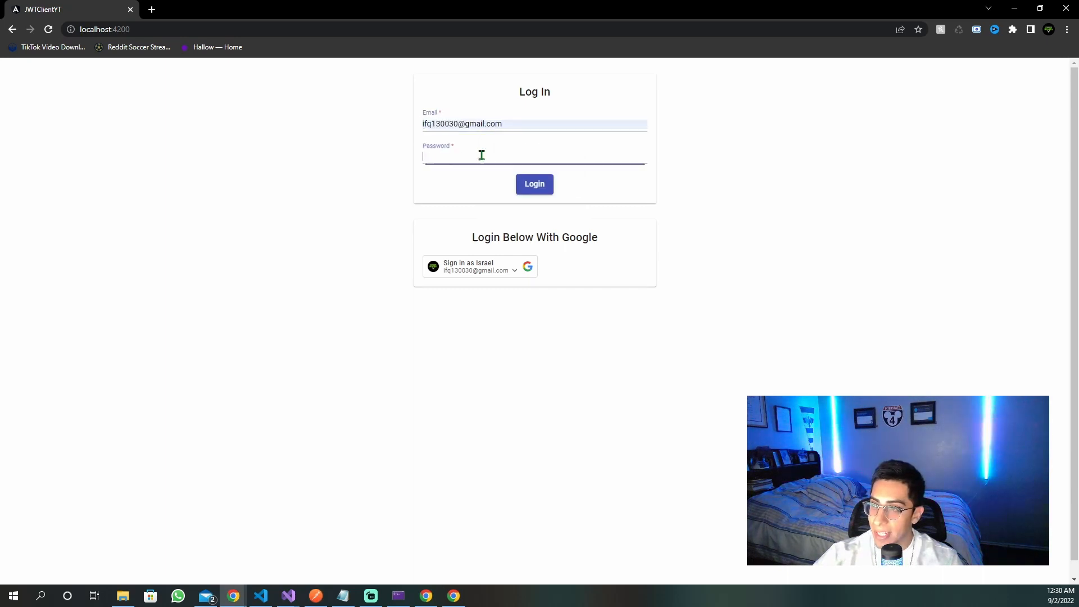
{"action": "type", "text": "password"}
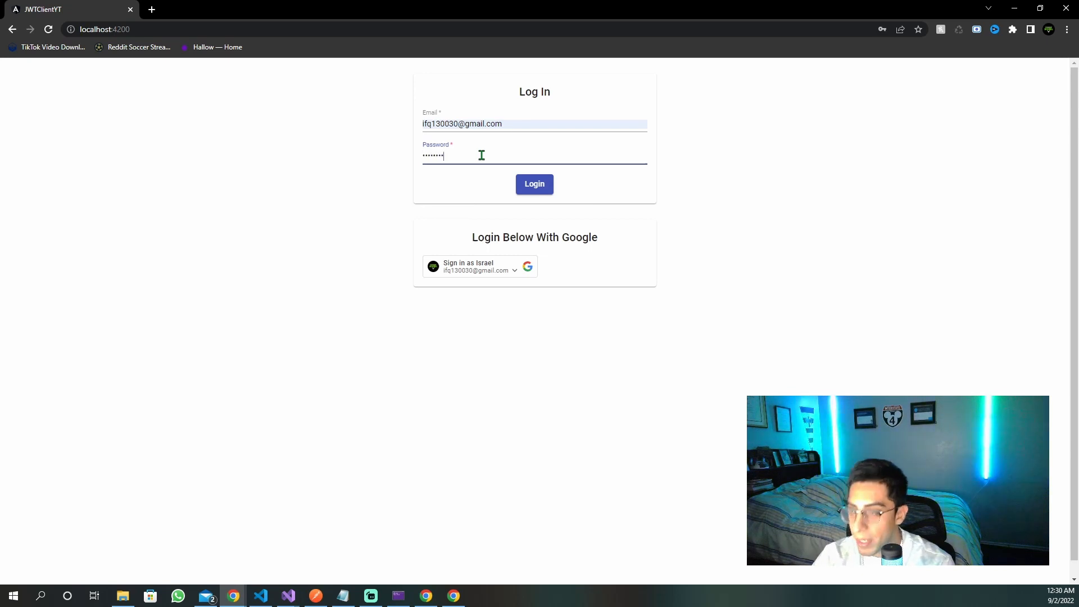
{"action": "left_click", "coordinate": [288, 596]}
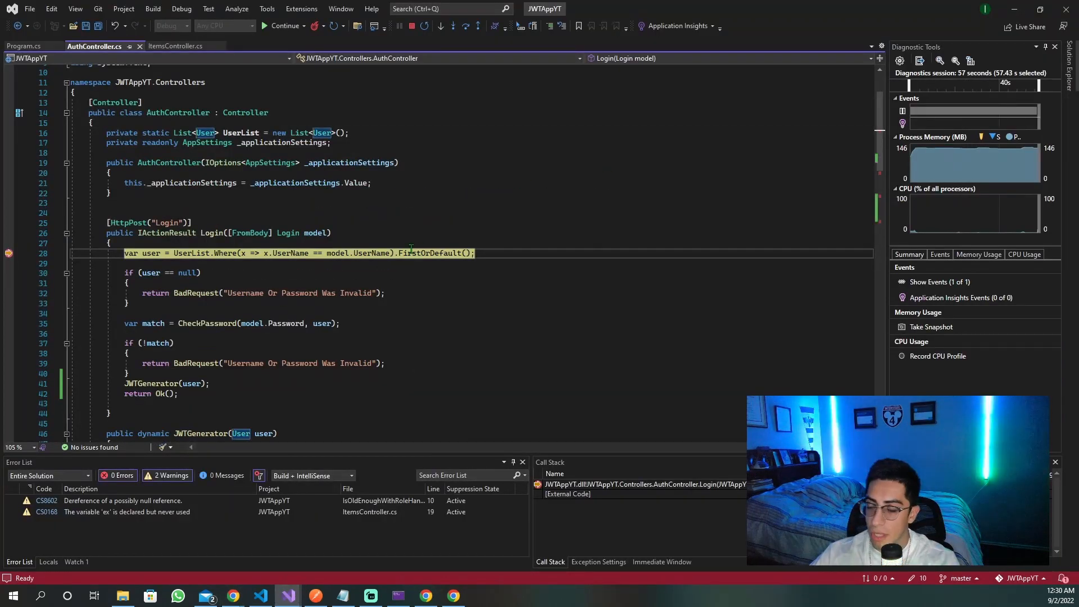
Step: Step through Login and JWTGenerator until the token cookie Append statement executes
{"action": "left_click", "coordinate": [466, 25]}
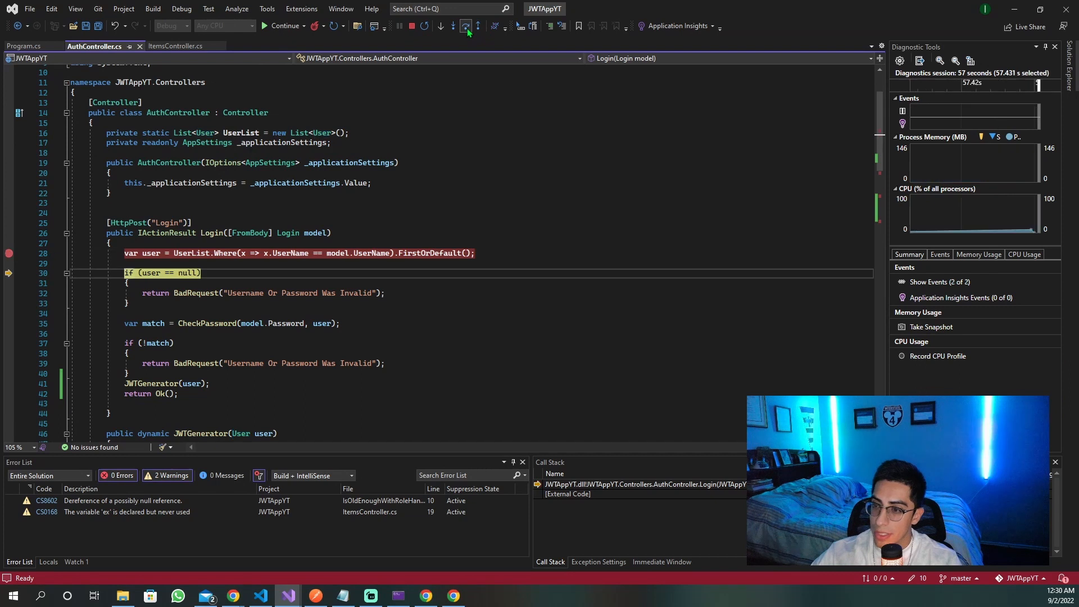
{"action": "left_click", "coordinate": [453, 25]}
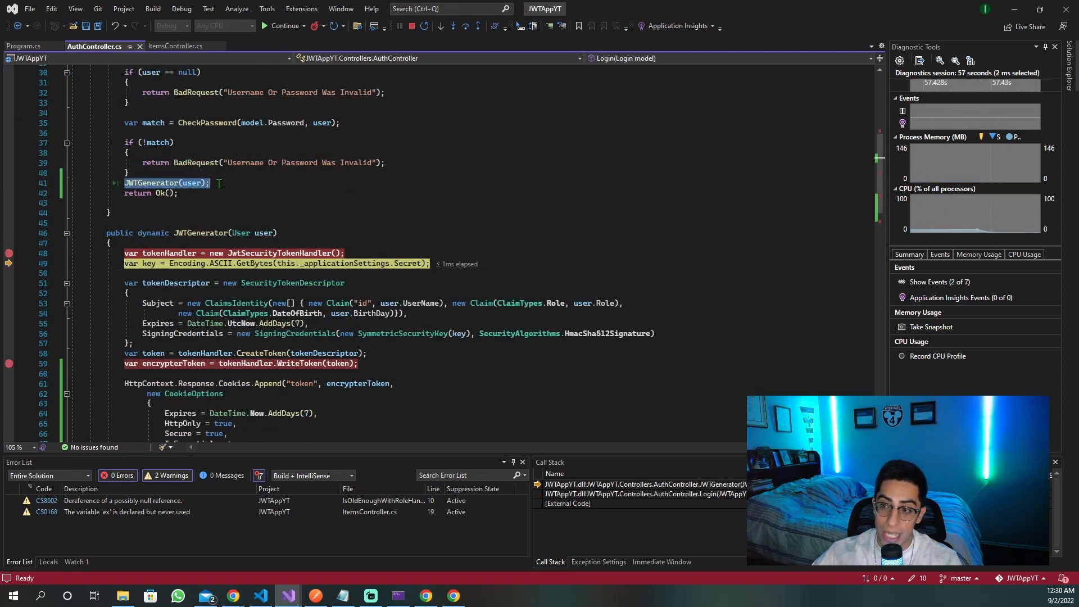
{"action": "left_click", "coordinate": [204, 200]}
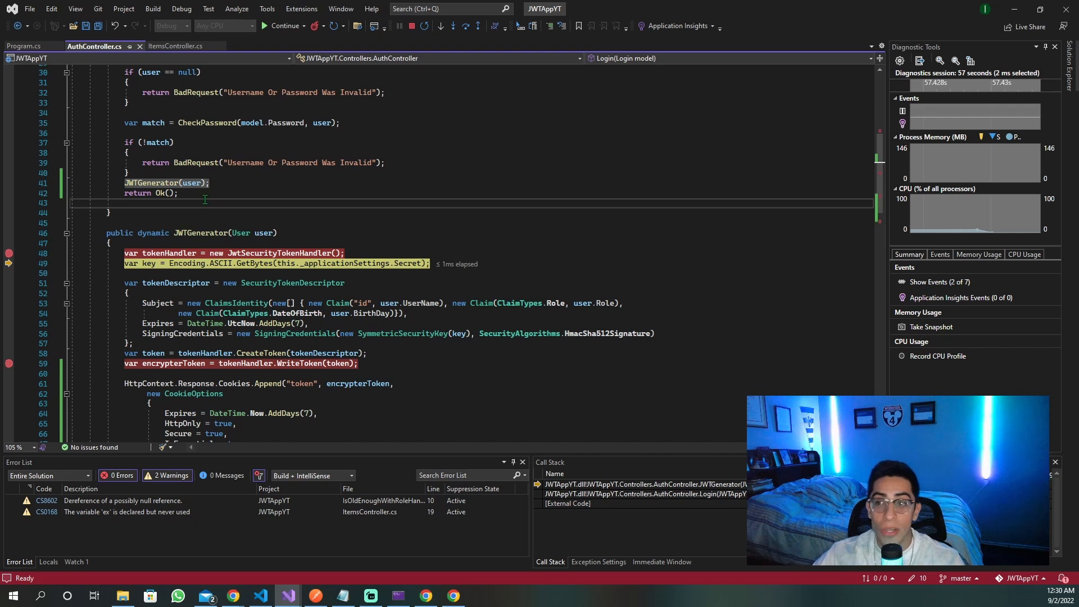
{"action": "scroll", "scroll_direction": "down", "scroll_amount": 3}
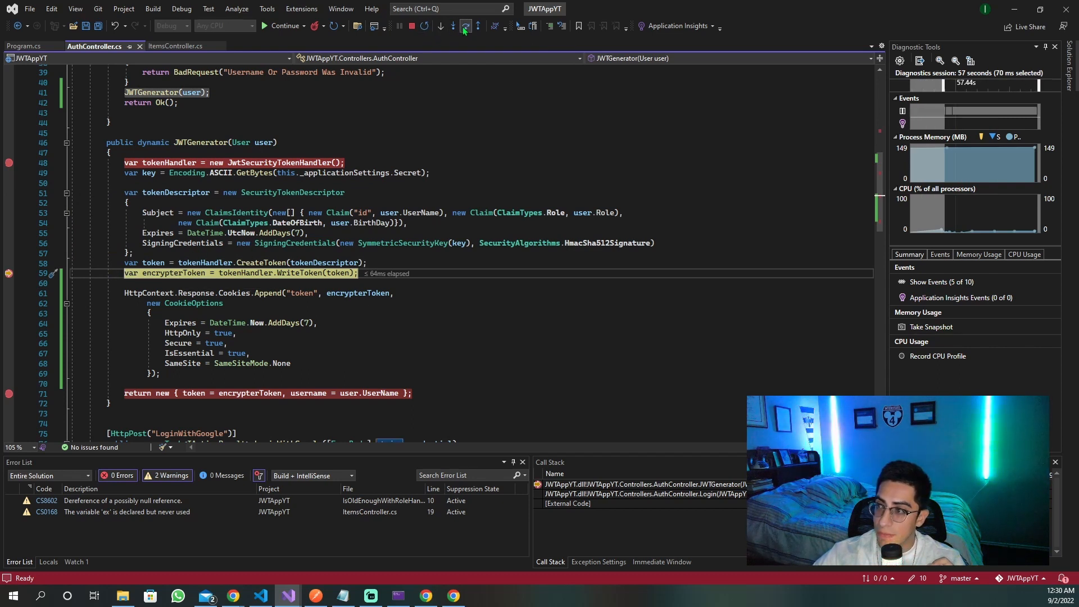
{"action": "left_click", "coordinate": [465, 25]}
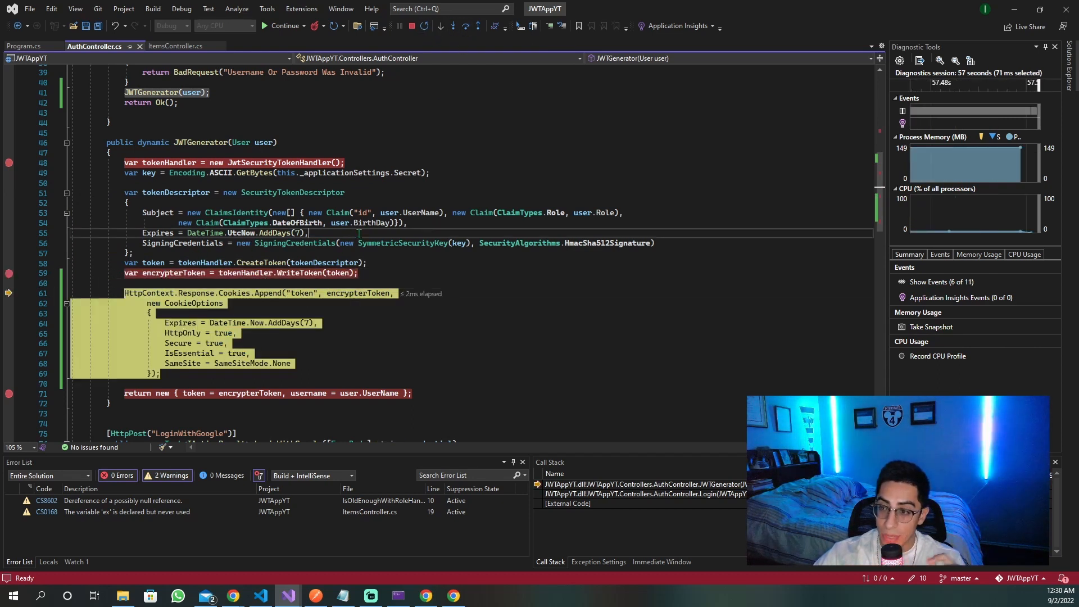
{"action": "left_click", "coordinate": [280, 25]}
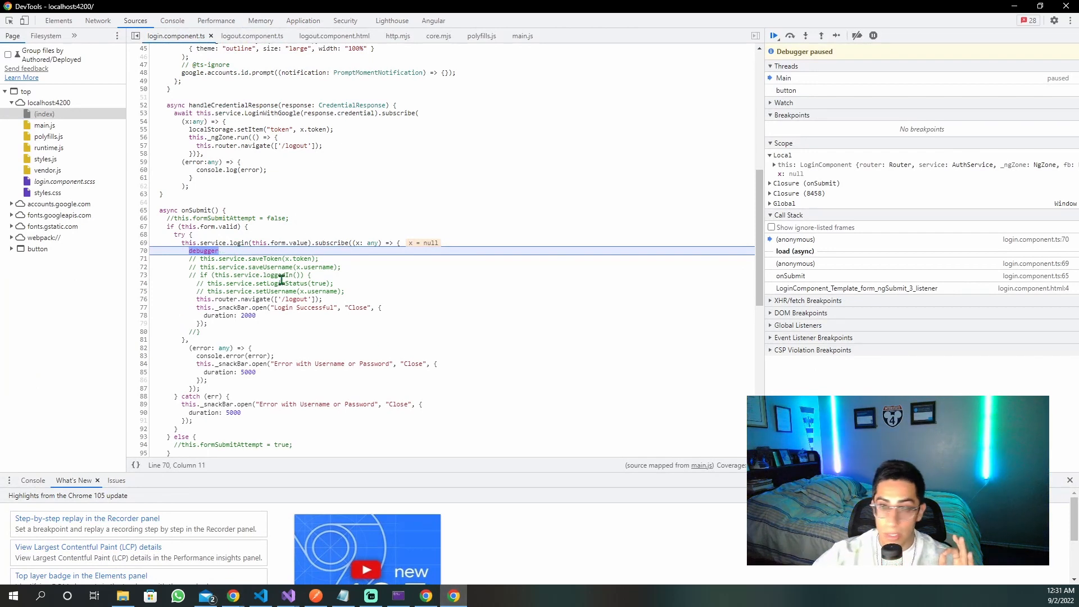
{"action": "mouse_move", "coordinate": [773, 35]}
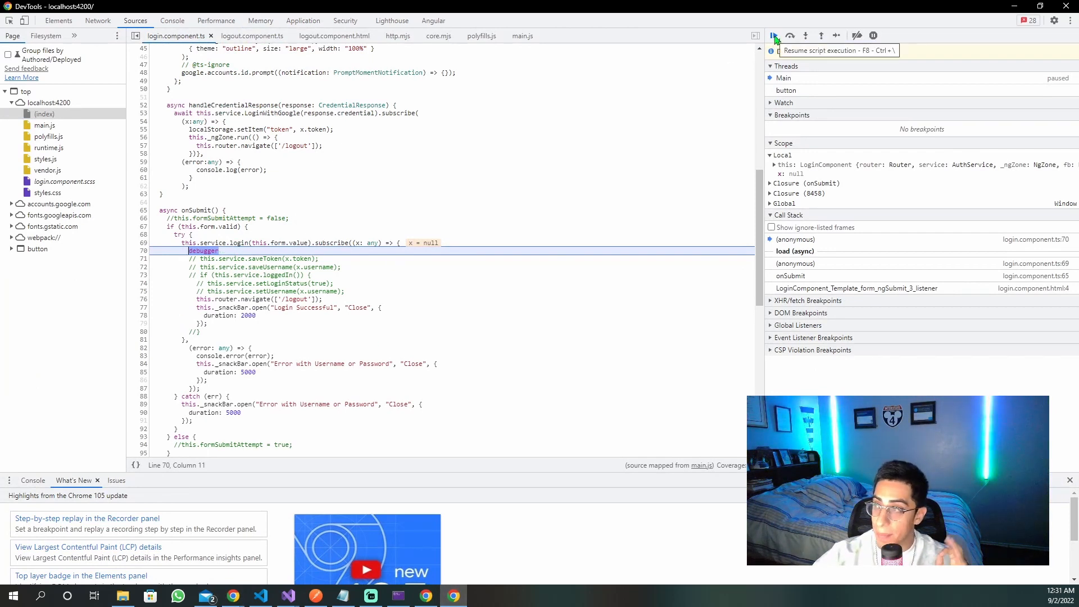
Step: Resume the script, check the HttpOnly token cookie for localhost and the Login set-cookie header
{"action": "left_click", "coordinate": [303, 21]}
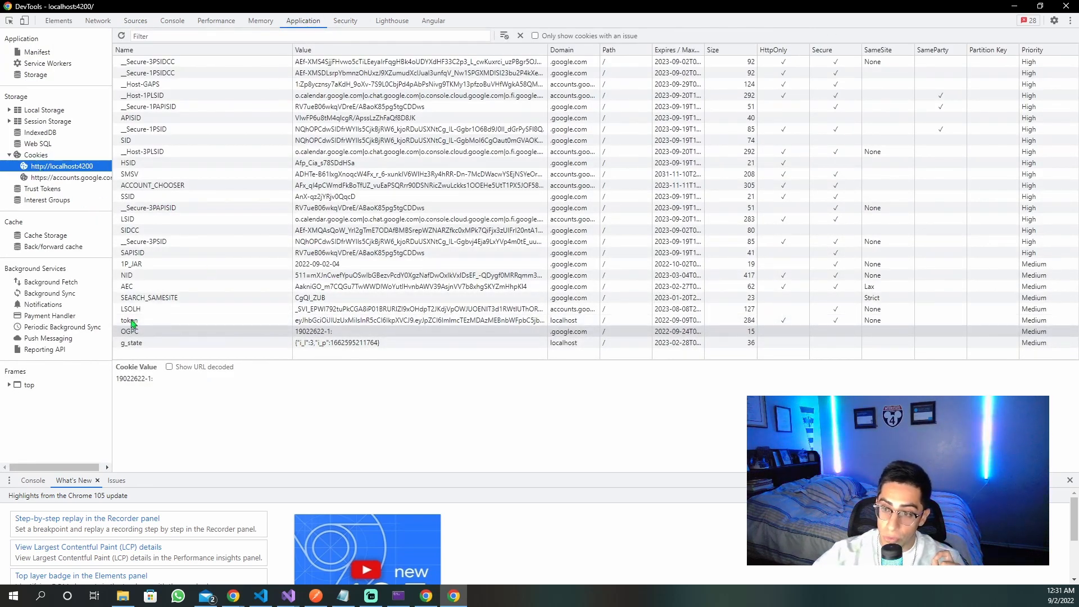
{"action": "left_click", "coordinate": [129, 320]}
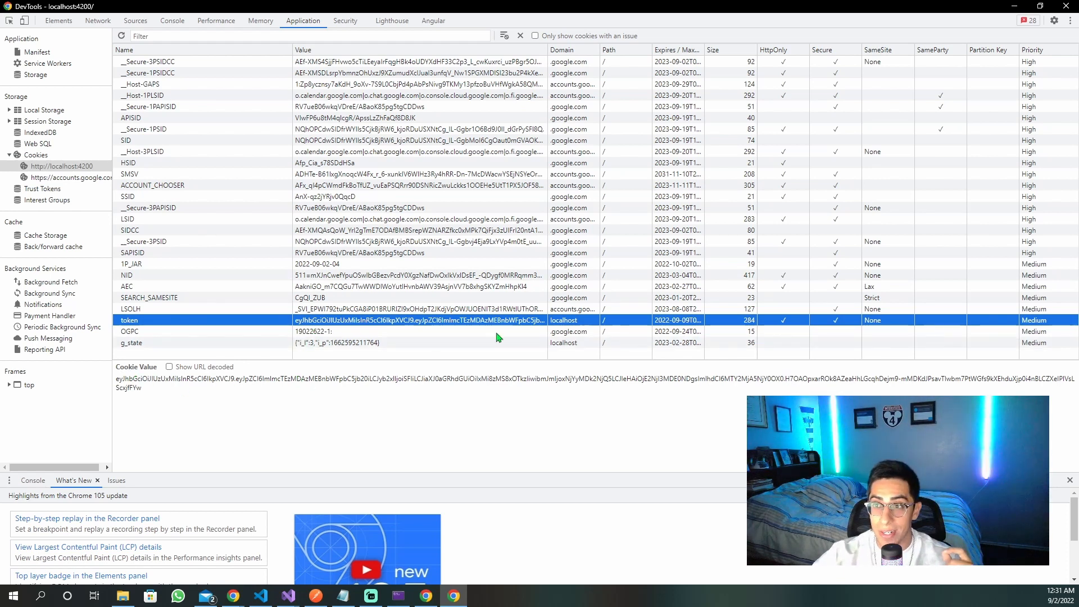
{"action": "left_click", "coordinate": [97, 20]}
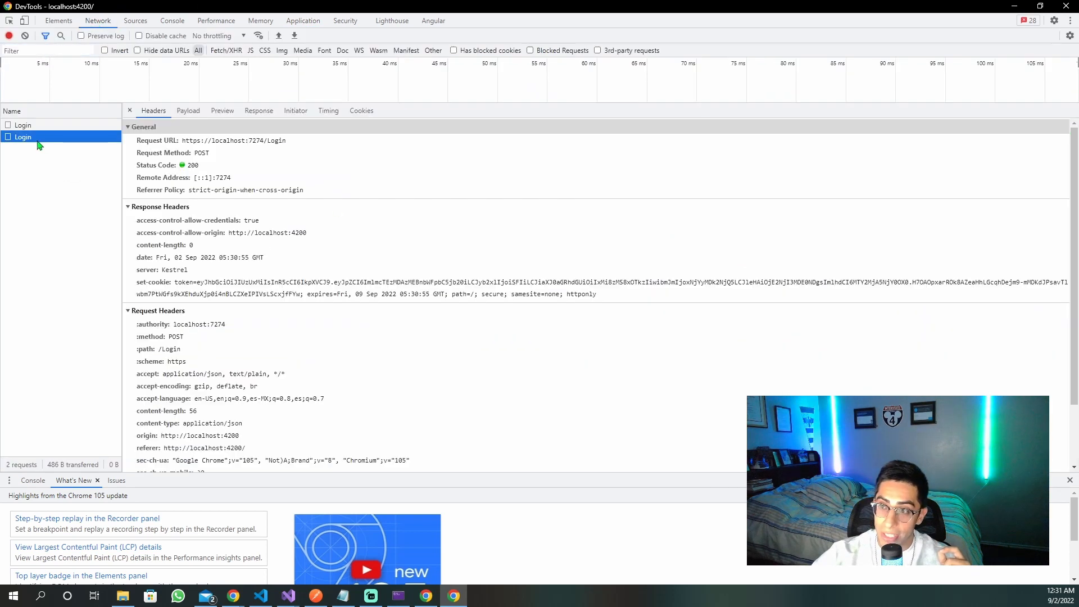
{"action": "scroll", "scroll_direction": "down", "scroll_amount": 3}
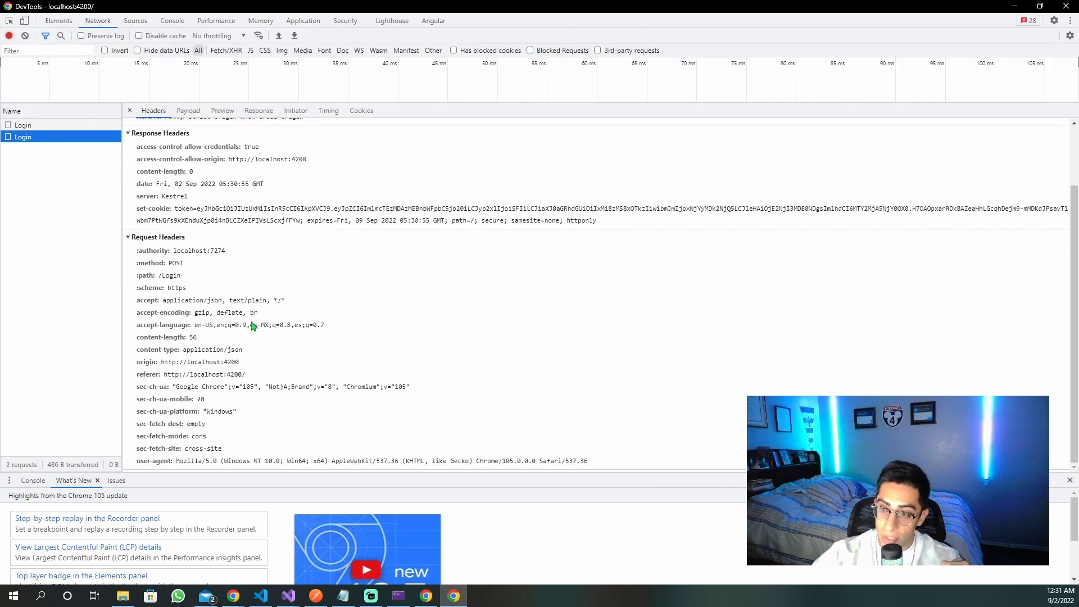
{"action": "scroll", "scroll_direction": "up", "scroll_amount": 3}
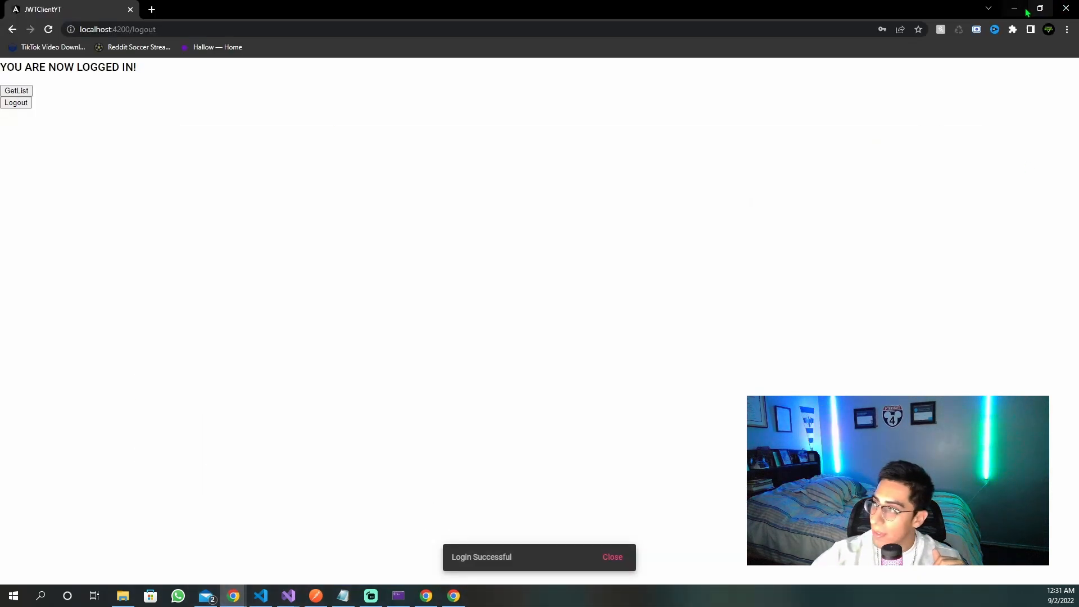
Step: Check the Login response's set-cookie header, then request the colour list from the app
{"action": "left_click", "coordinate": [288, 595]}
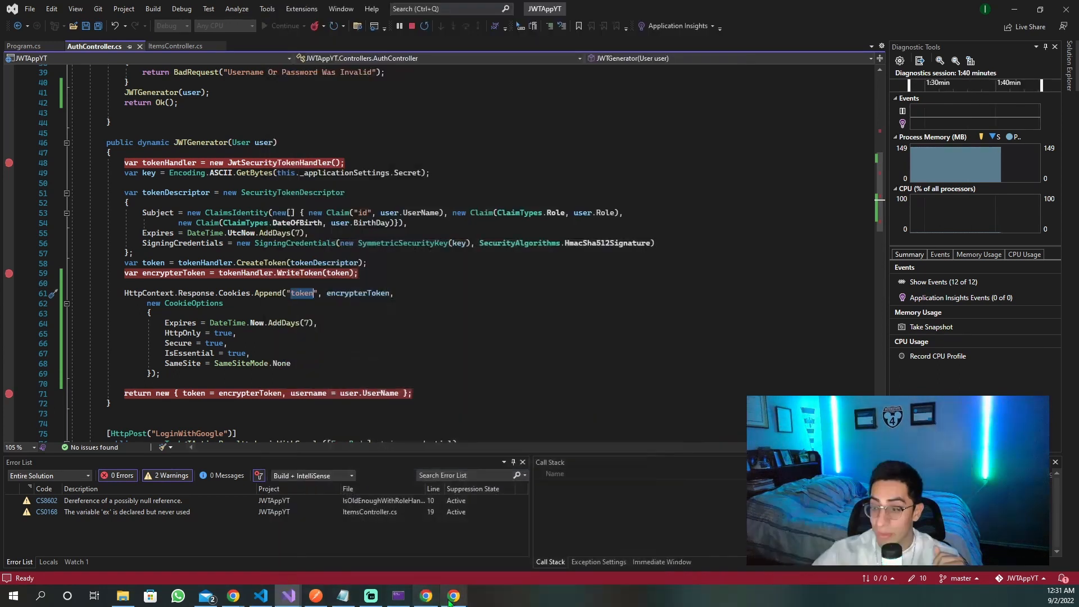
{"action": "left_click", "coordinate": [453, 595]}
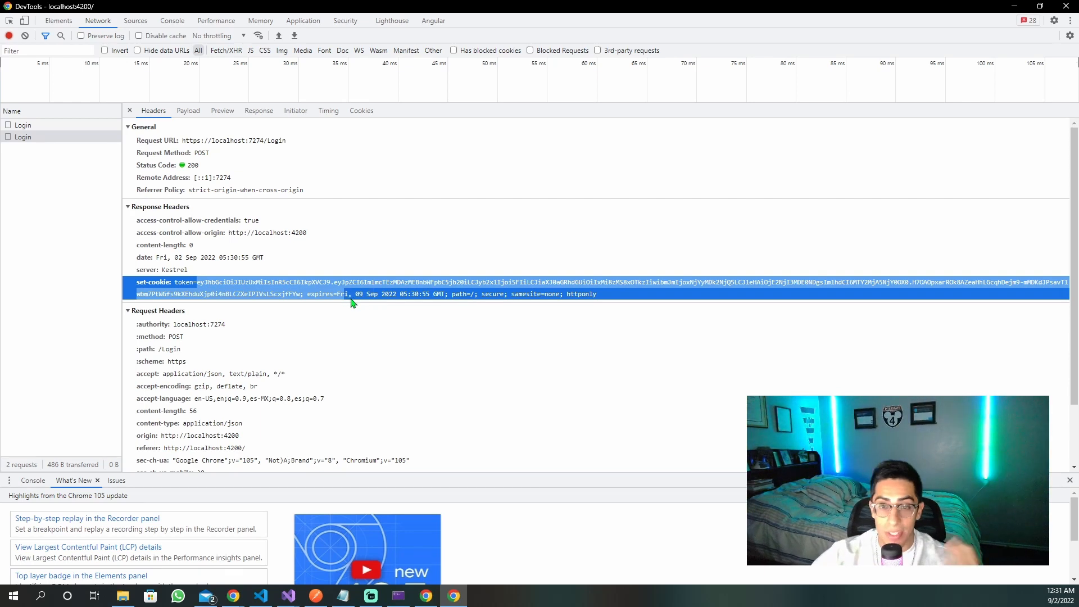
{"action": "left_click", "coordinate": [288, 596]}
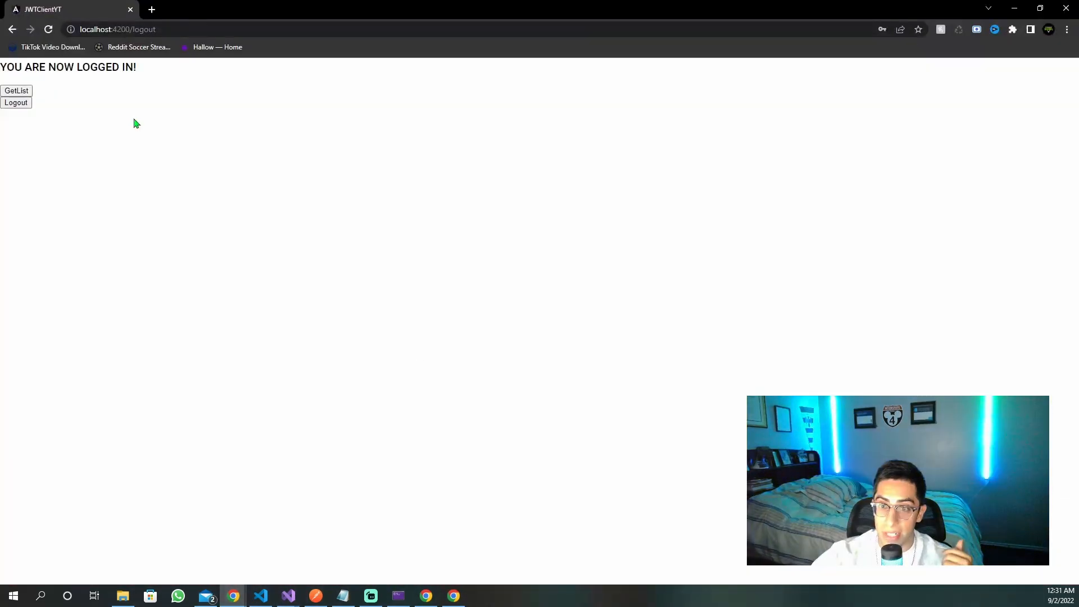
{"action": "mouse_move", "coordinate": [138, 113]}
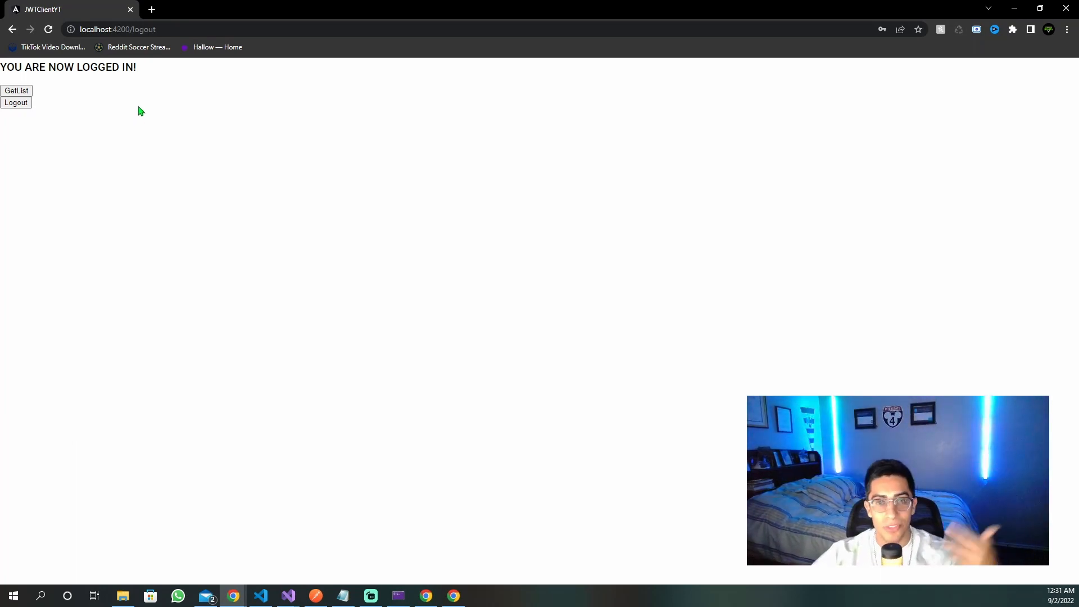
{"action": "left_click", "coordinate": [16, 90]}
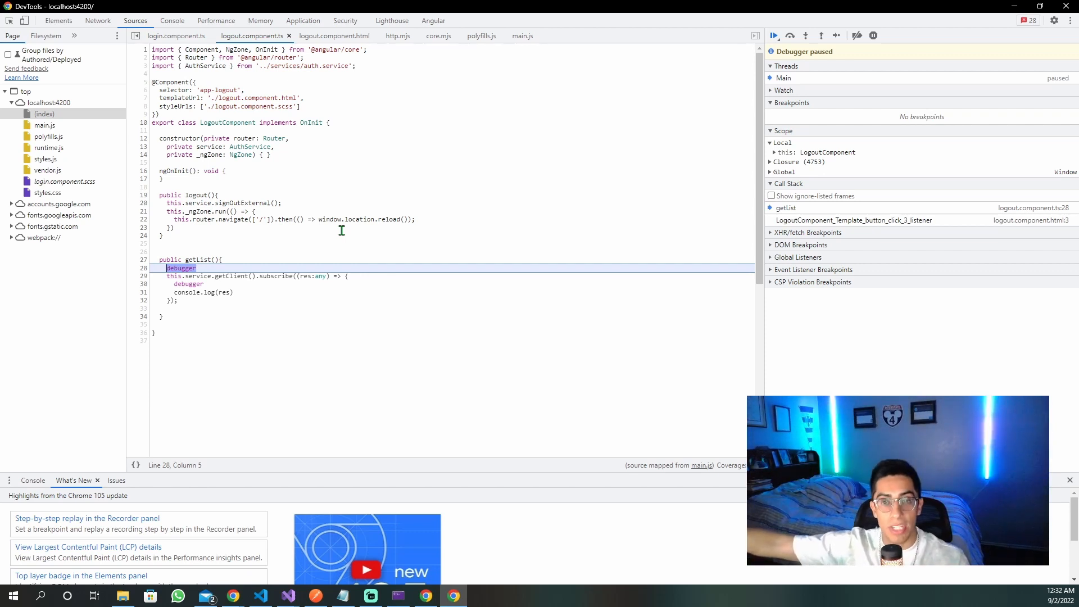
Step: Resume the paused script and confirm the GetColorList request carries the token cookie
{"action": "left_click", "coordinate": [287, 595]}
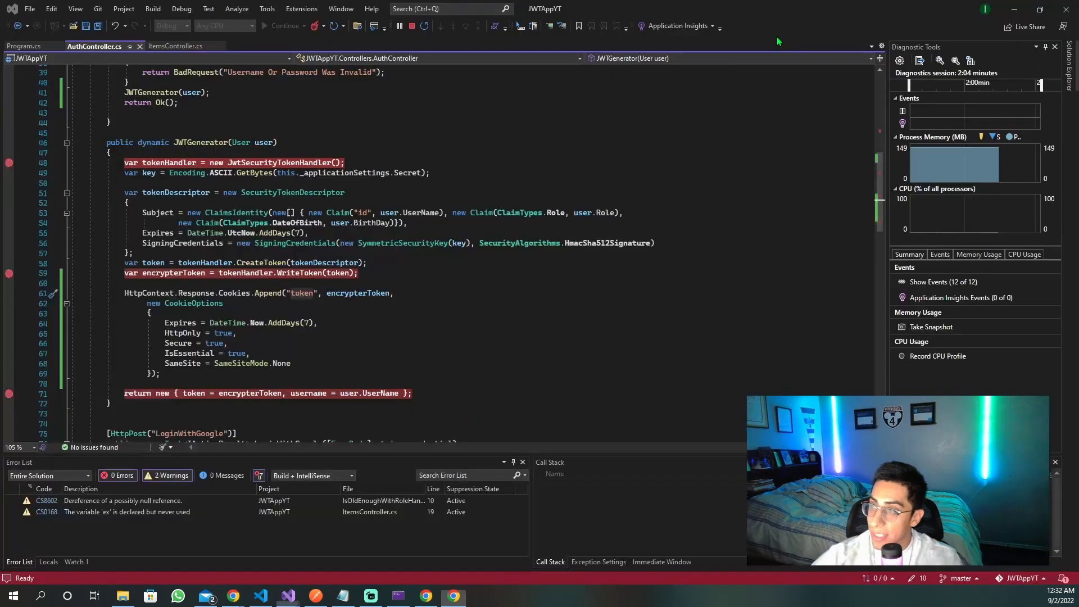
{"action": "left_click", "coordinate": [175, 46]}
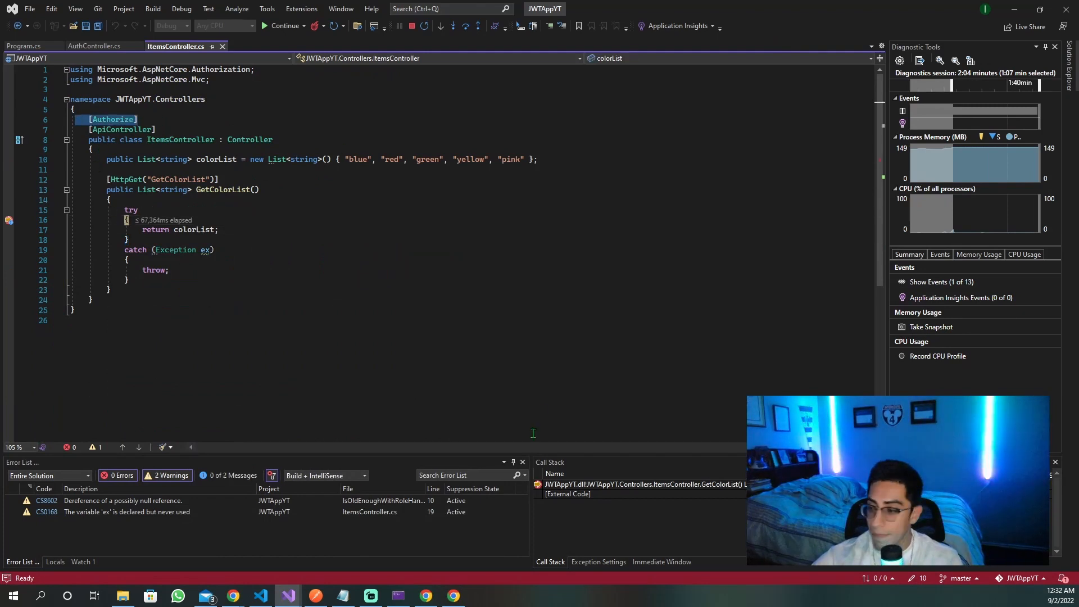
{"action": "left_click", "coordinate": [452, 596]}
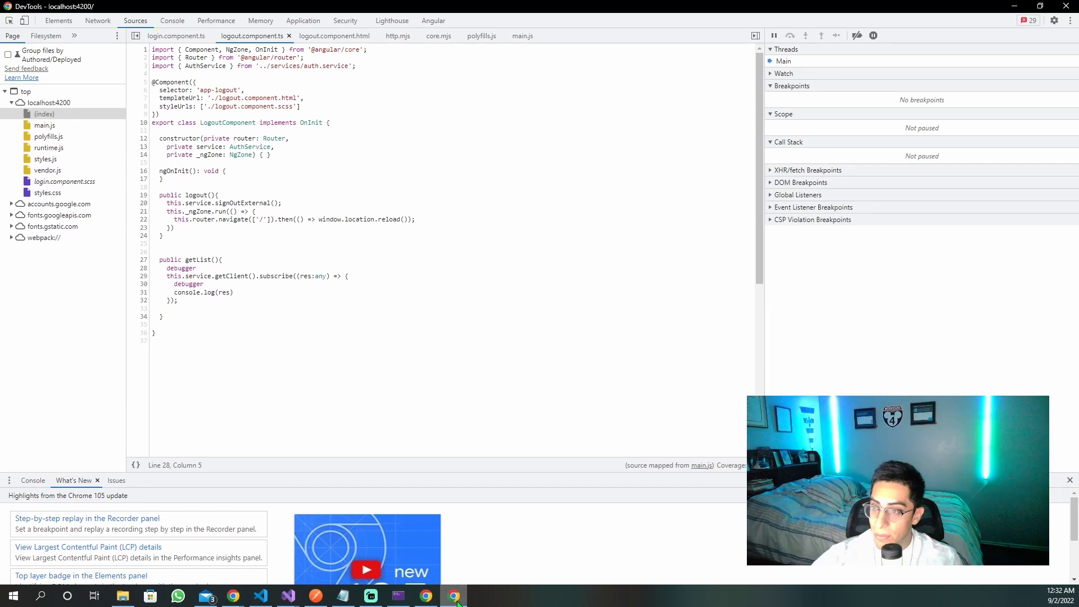
{"action": "left_click", "coordinate": [98, 21]}
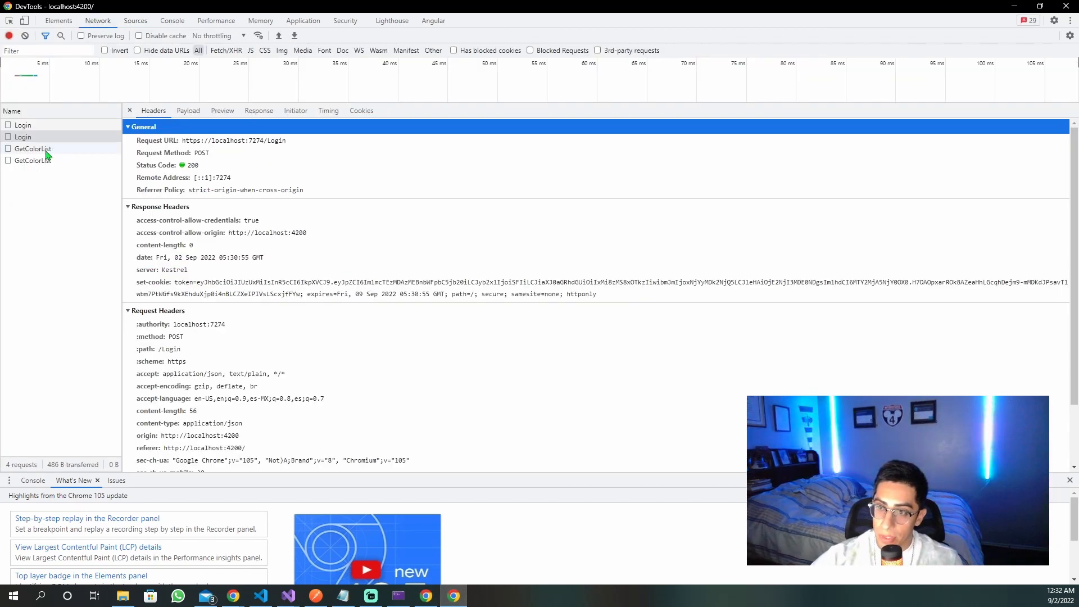
{"action": "left_click", "coordinate": [33, 160]}
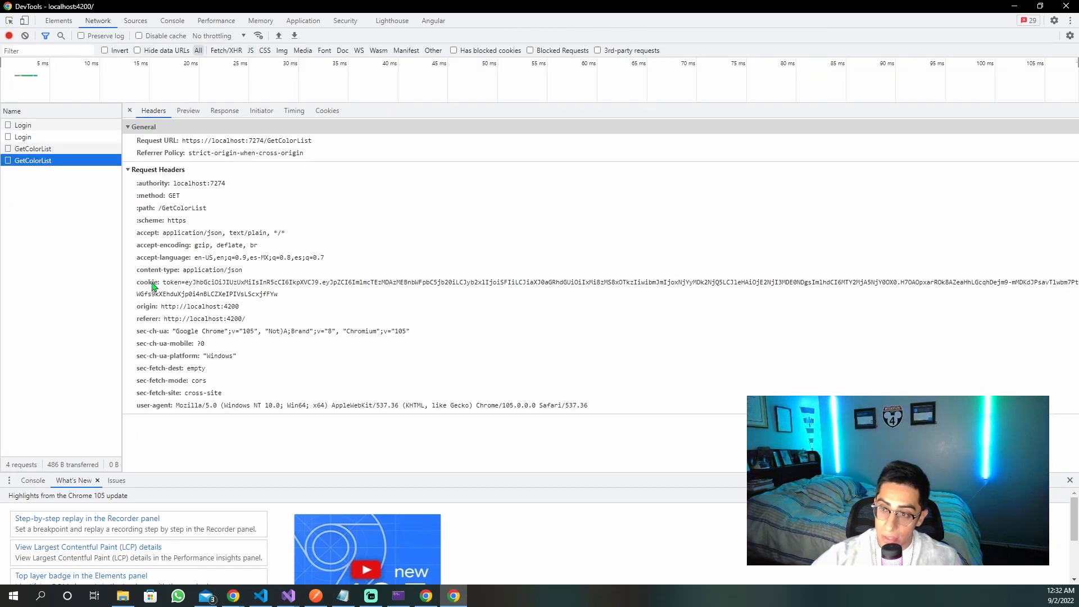
{"action": "left_click", "coordinate": [159, 170]}
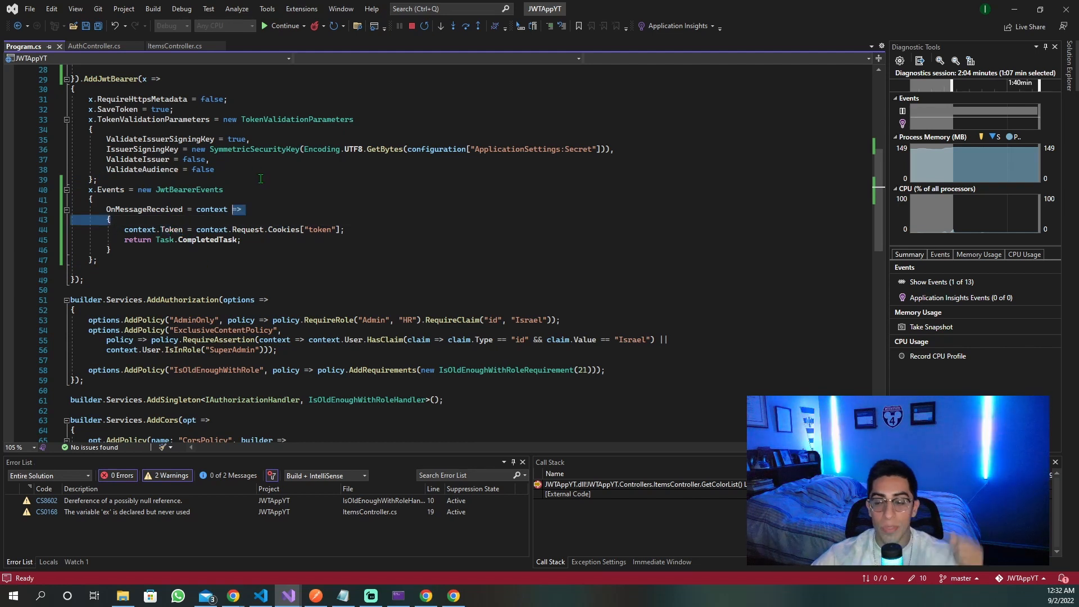
{"action": "scroll", "scroll_direction": "up", "scroll_amount": 3}
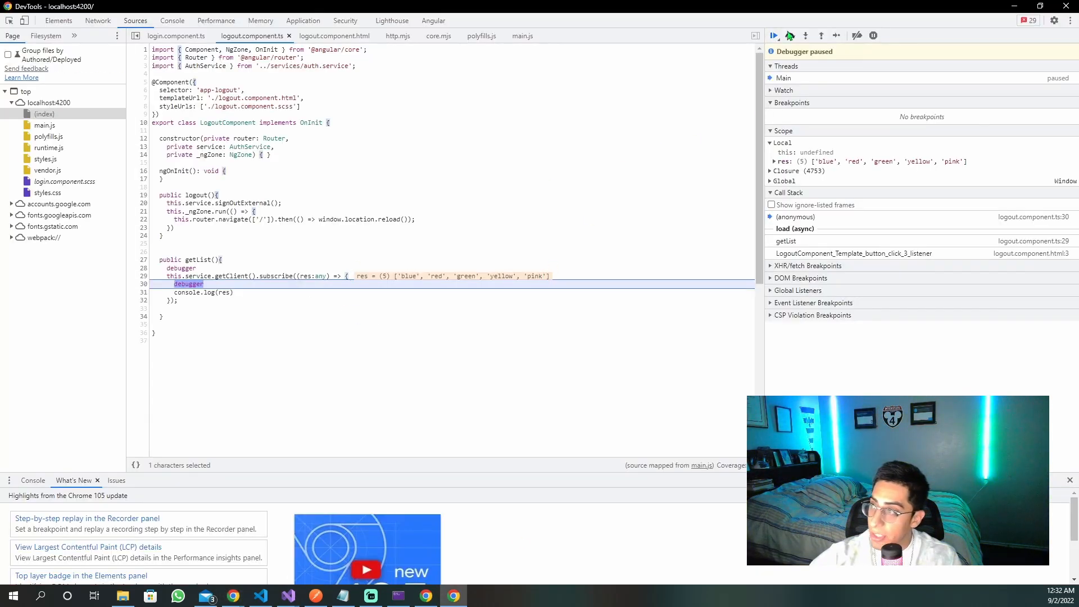
Step: Resume execution, view the five logged colours, and open localhost:4200 cookie storage
{"action": "left_click", "coordinate": [773, 34]}
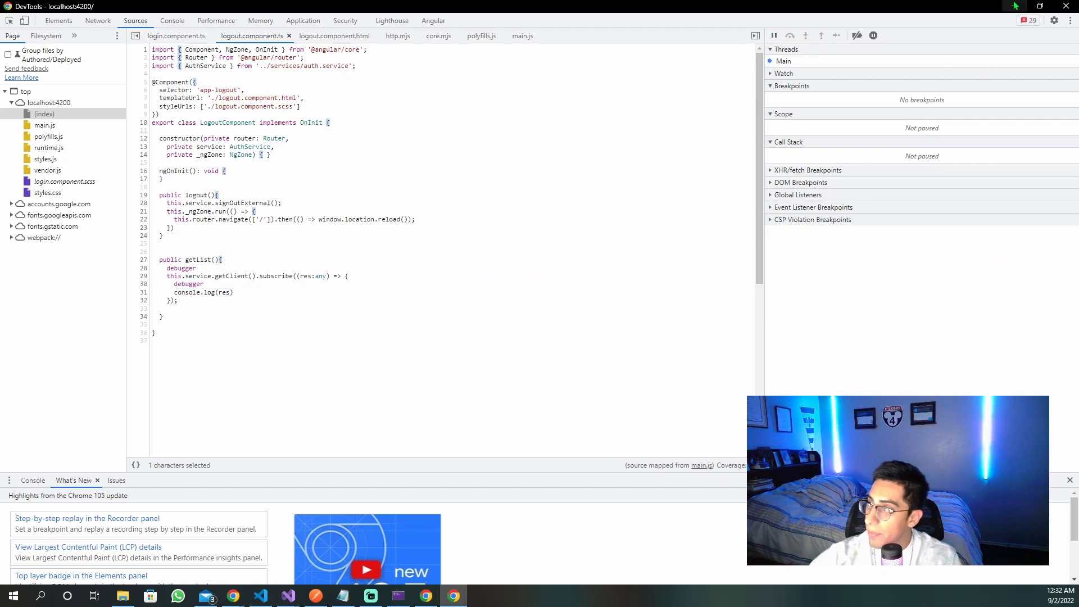
{"action": "left_click", "coordinate": [287, 595]}
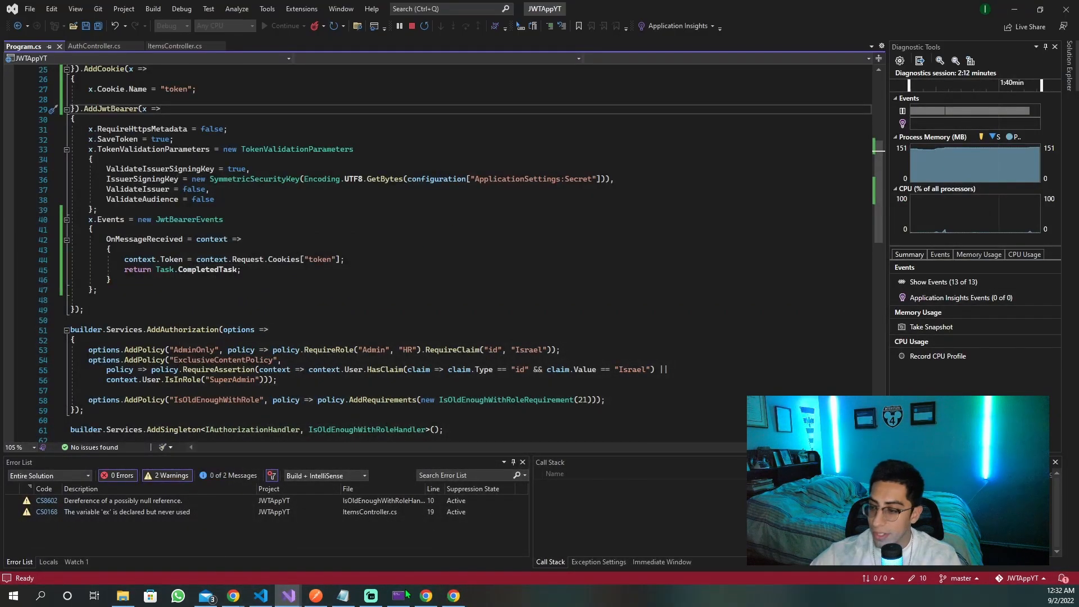
{"action": "left_click", "coordinate": [452, 595]}
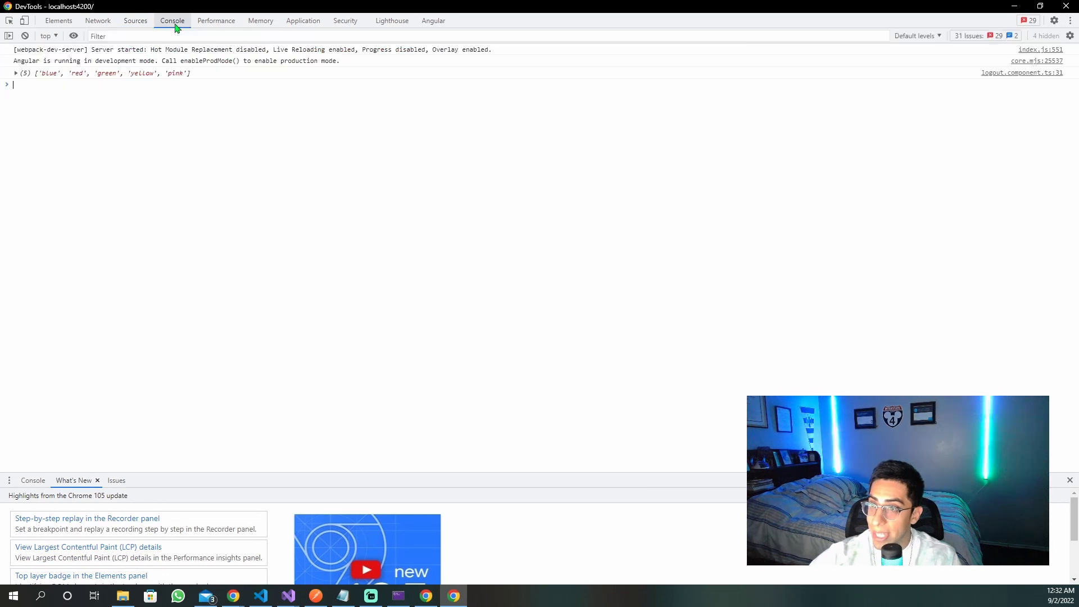
{"action": "mouse_move", "coordinate": [214, 125]}
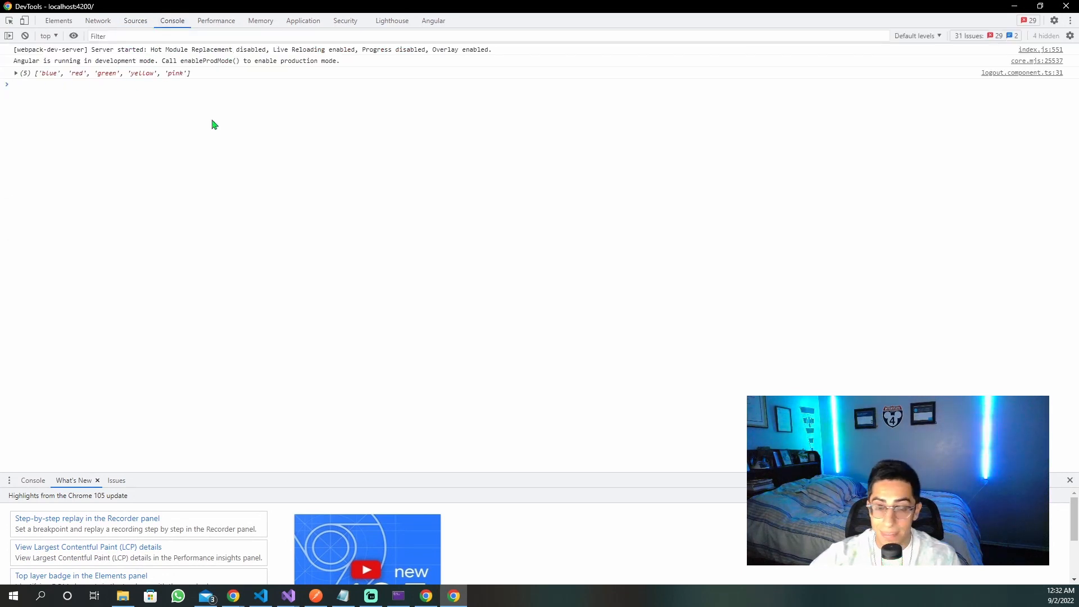
{"action": "left_click", "coordinate": [302, 20]}
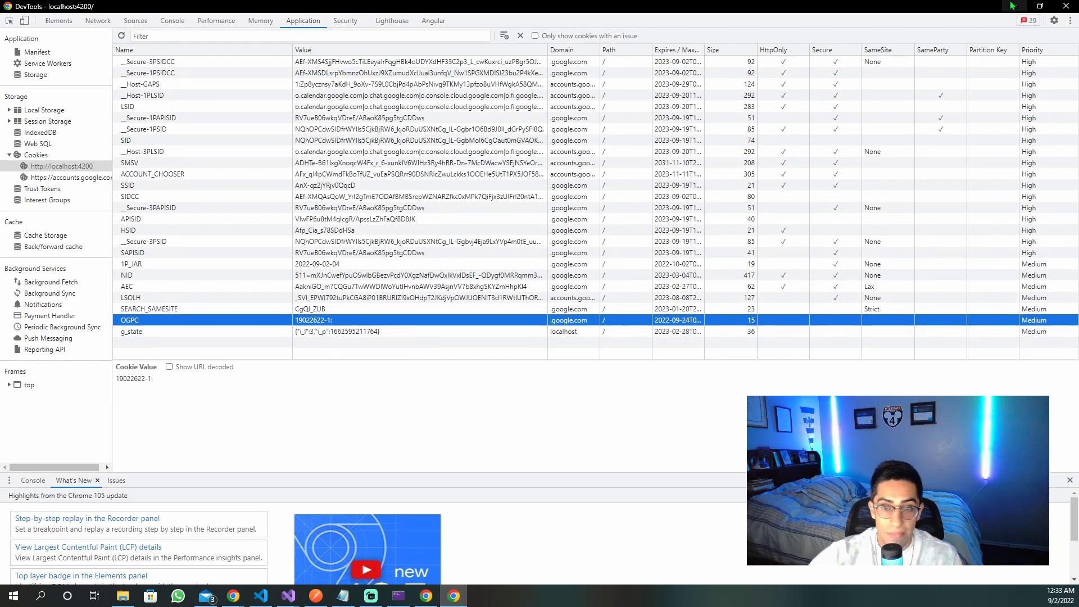
Step: Request the colour list again from the app page without the cookie
{"action": "left_click", "coordinate": [287, 595]}
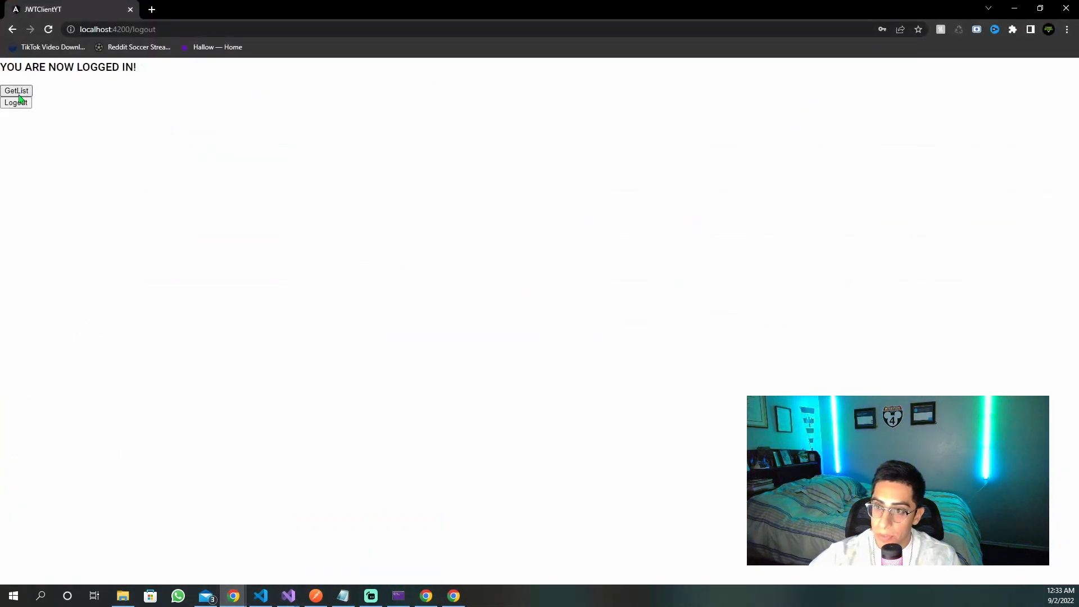
{"action": "left_click", "coordinate": [16, 90]}
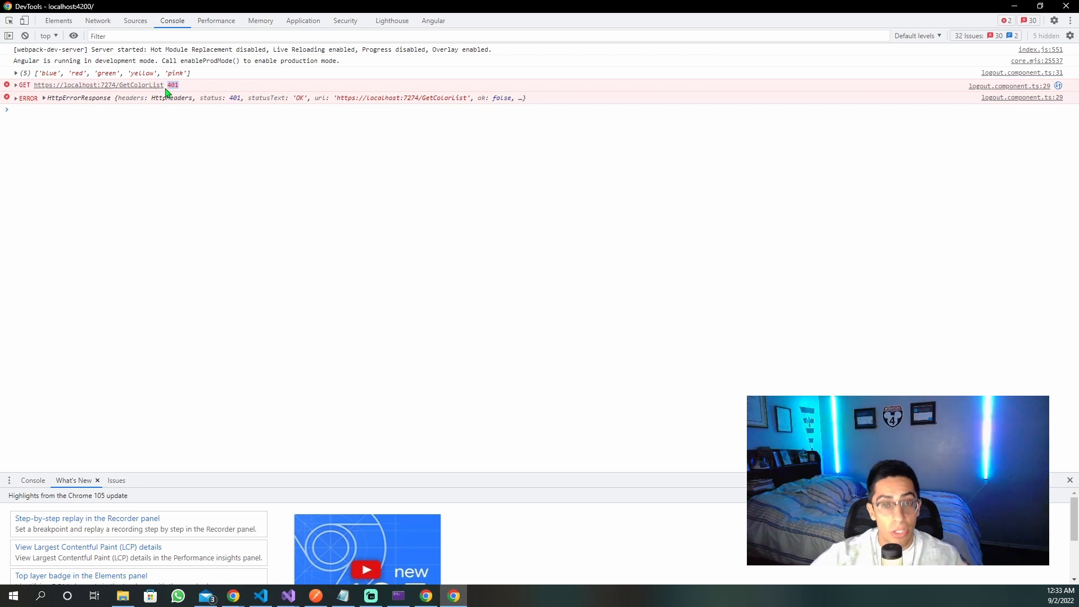
{"action": "mouse_move", "coordinate": [107, 97]}
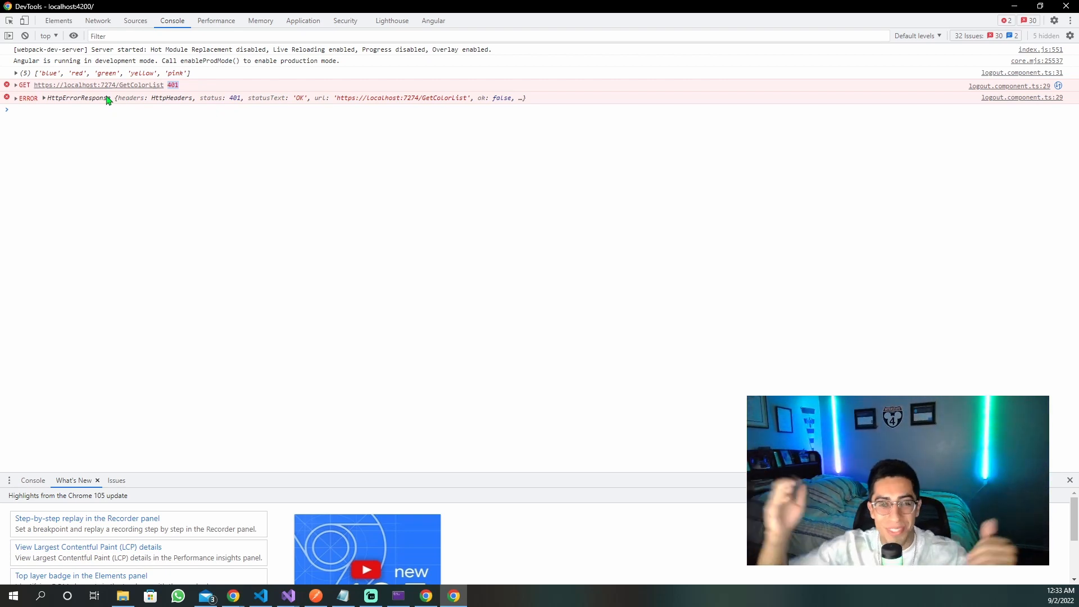
{"action": "mouse_move", "coordinate": [1001, 7]}
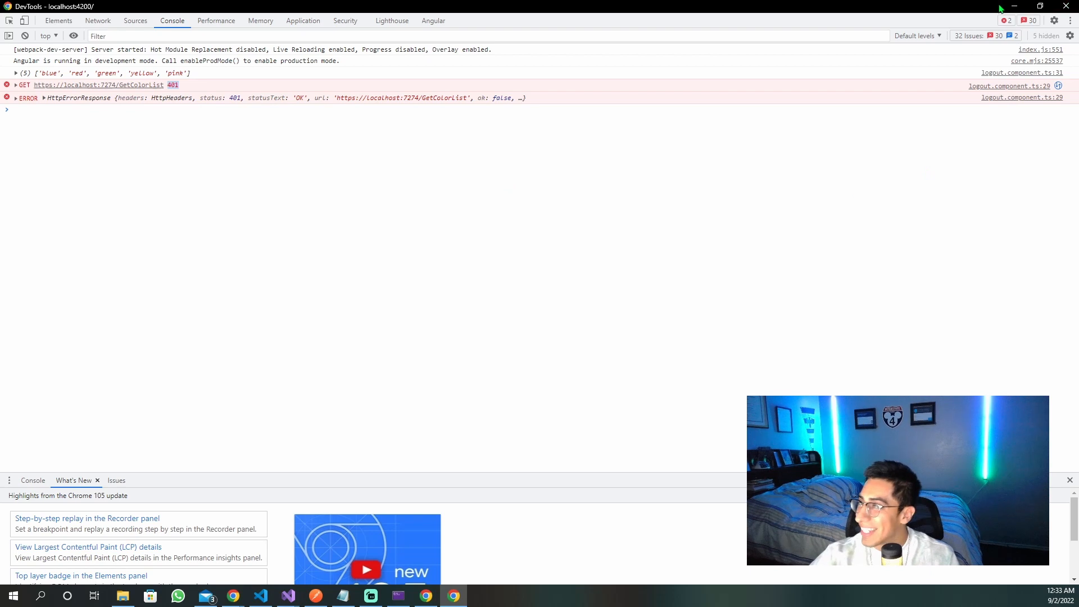